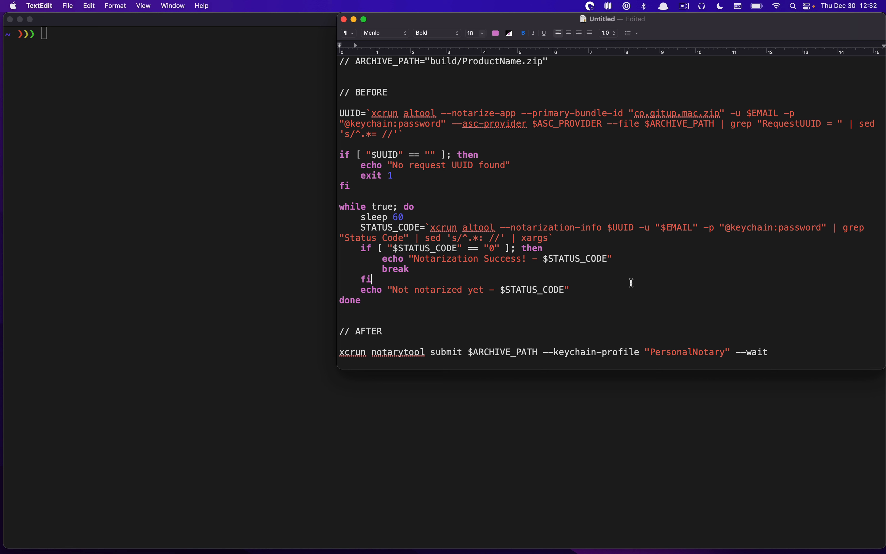
mouse_move(534, 278)
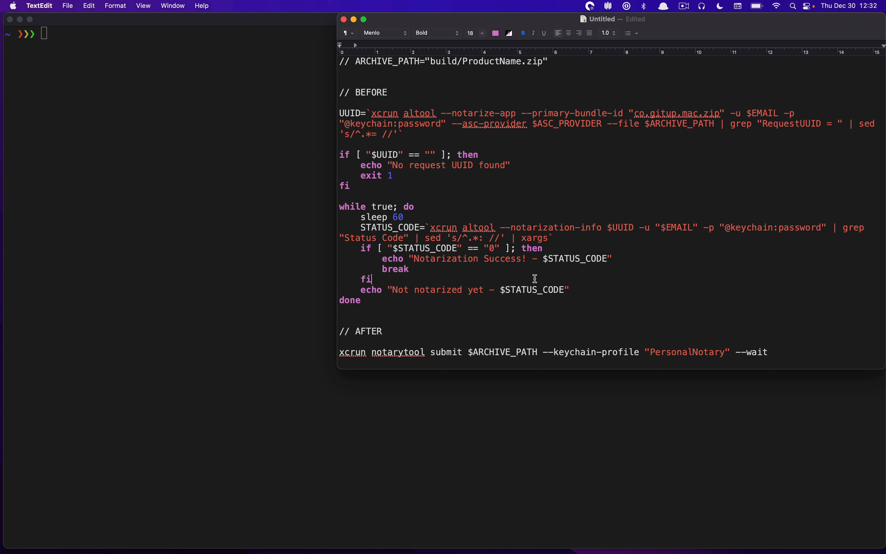
- Highlight and review the old altool upload and polling code in the script notes
left_click_drag(367, 123, 360, 300)
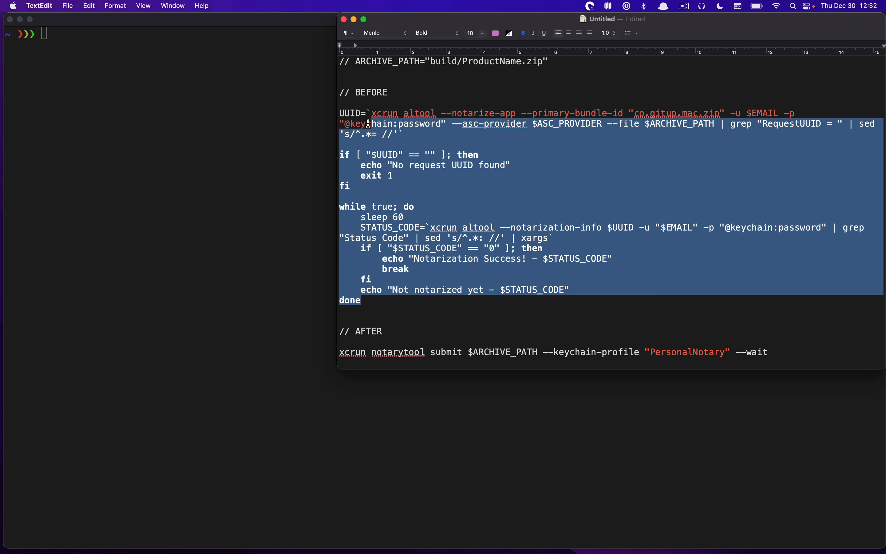
left_click(569, 229)
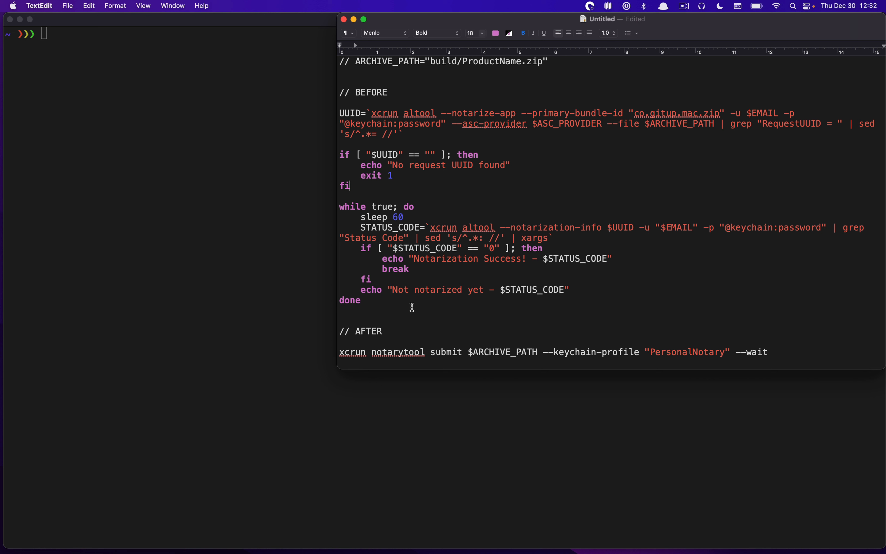
mouse_move(609, 326)
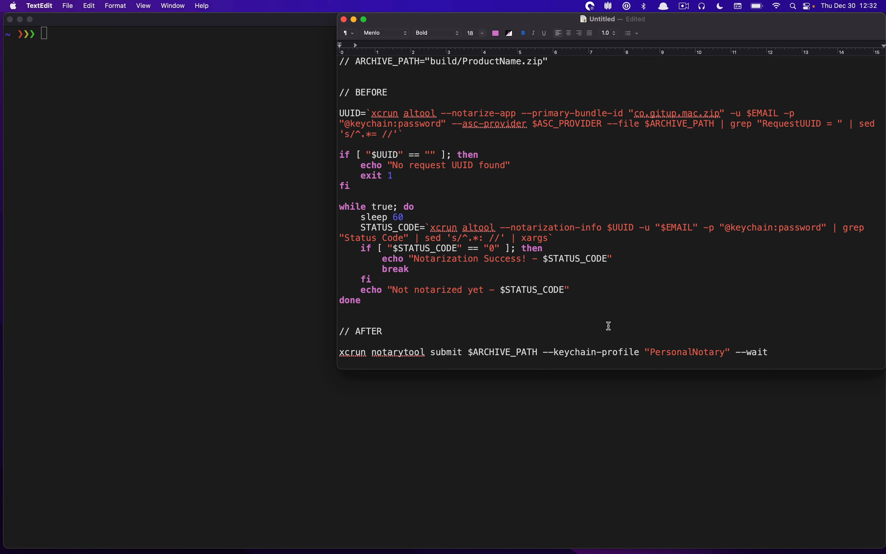
left_click_drag(517, 111, 360, 299)
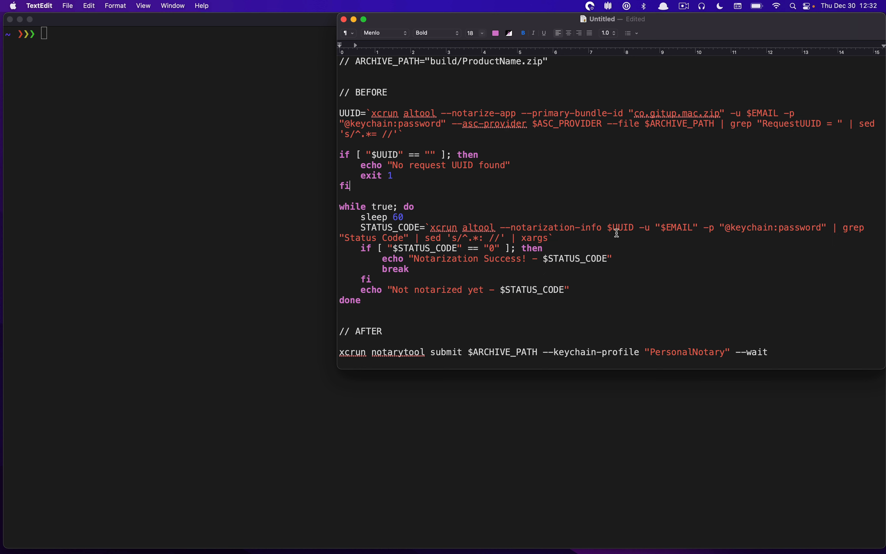
mouse_move(649, 278)
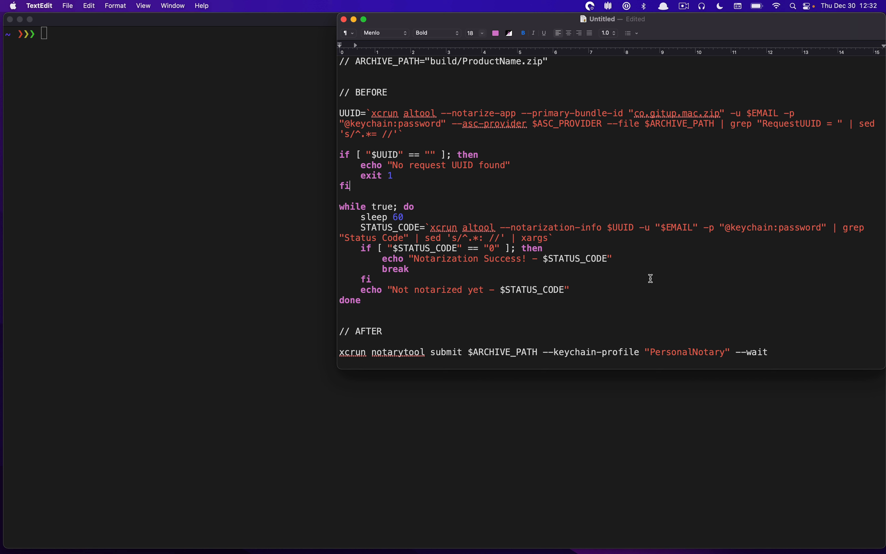
mouse_move(418, 116)
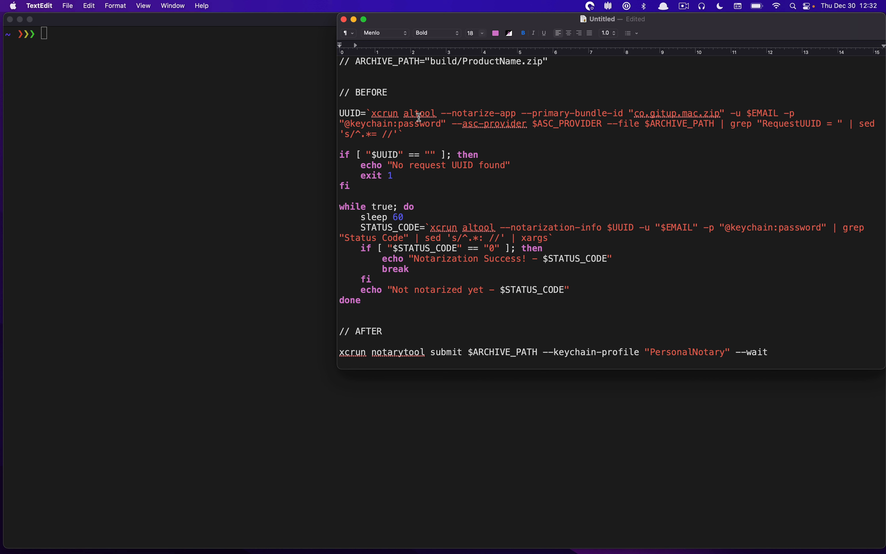
mouse_move(522, 140)
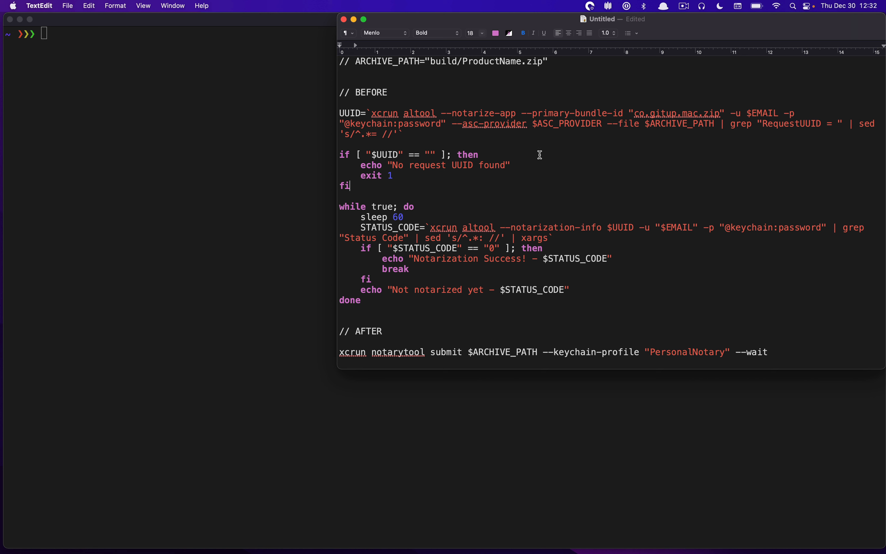
mouse_move(554, 145)
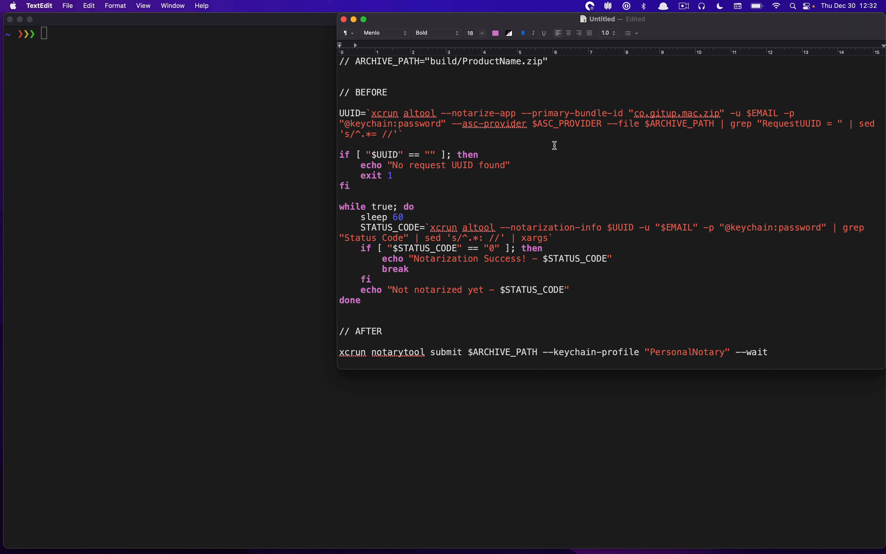
mouse_move(652, 117)
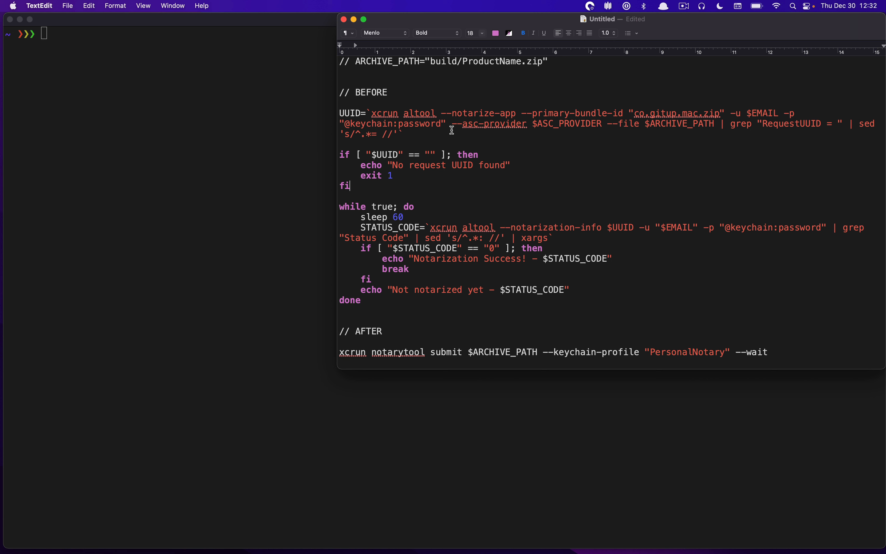
mouse_move(440, 127)
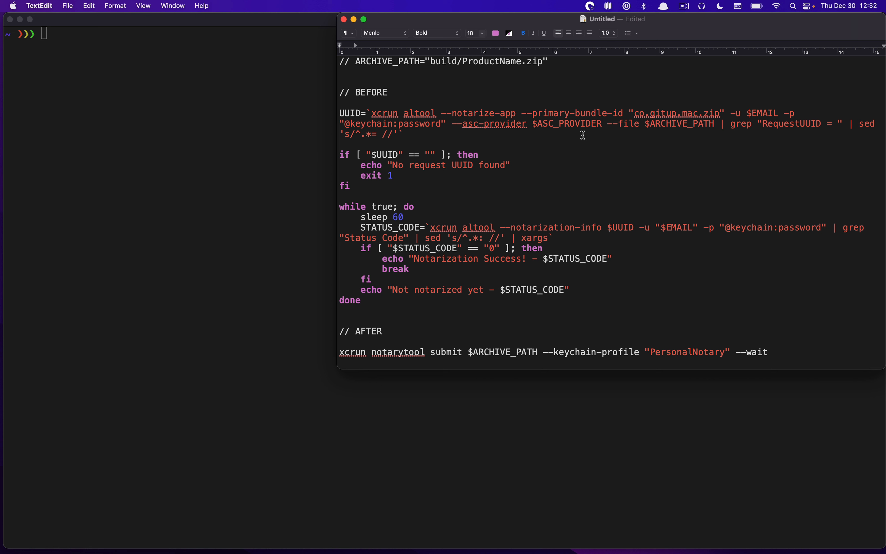
mouse_move(673, 129)
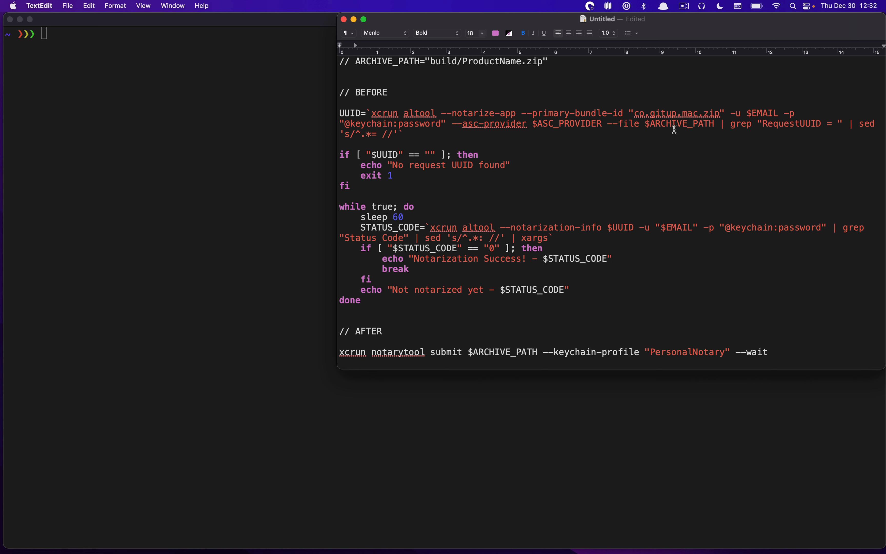
left_click(350, 185)
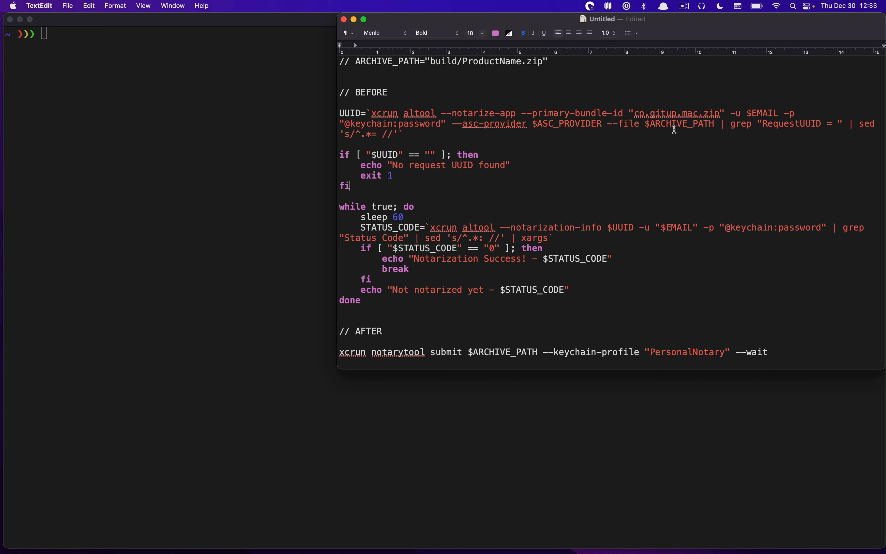
mouse_move(496, 223)
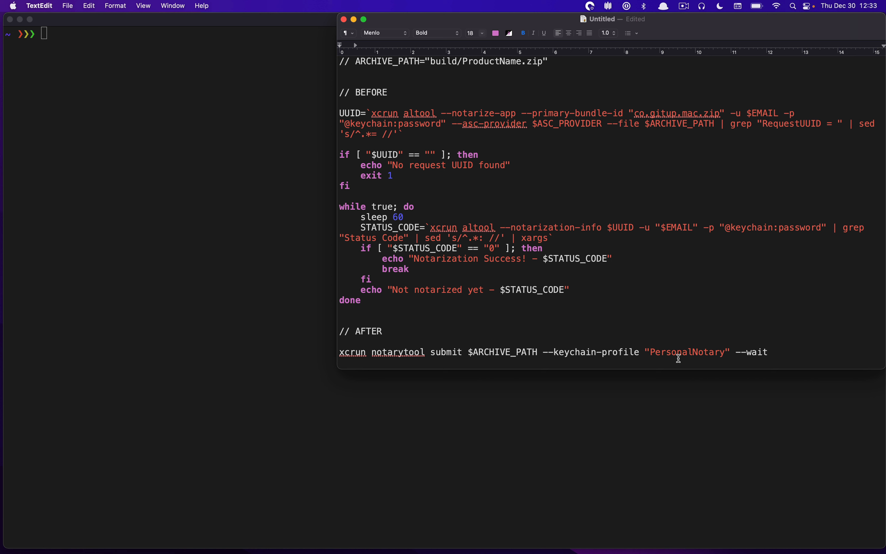
mouse_move(669, 334)
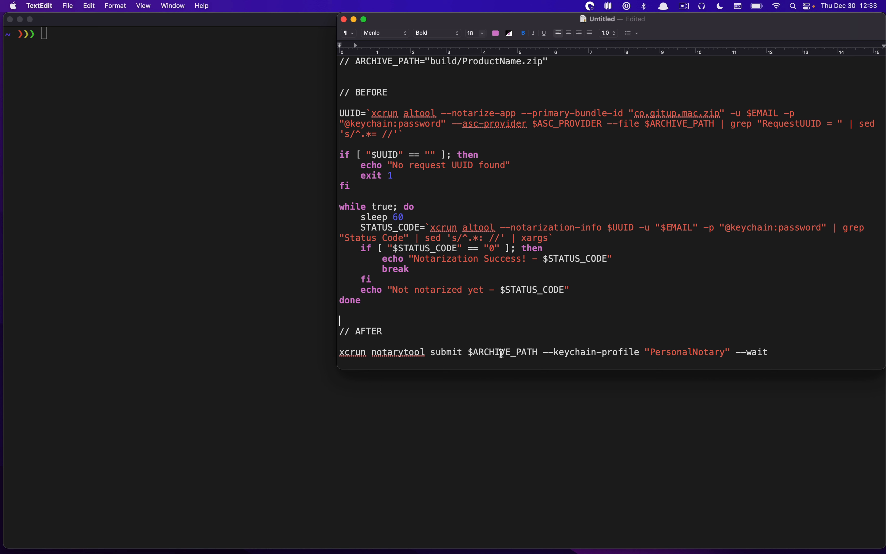
mouse_move(544, 351)
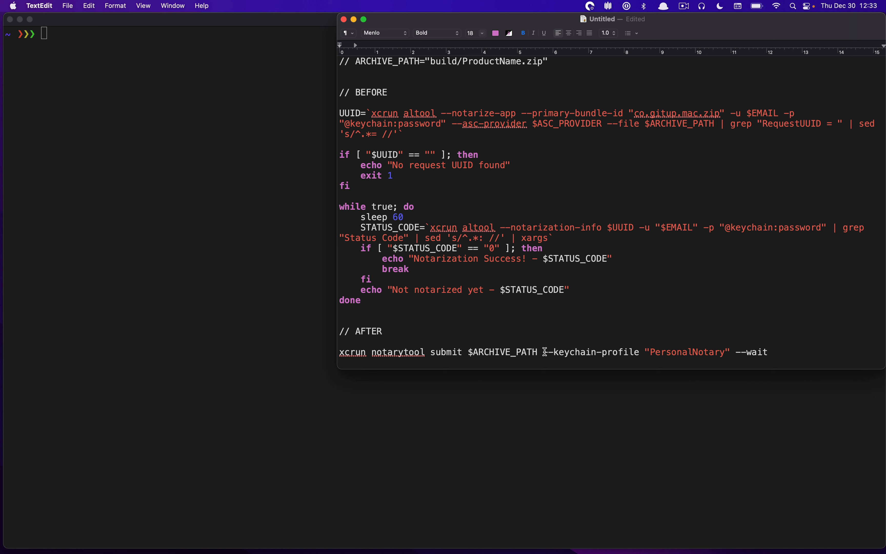
- Go over the single xcrun notarytool submit line piece by piece under the AFTER heading
double_click(620, 351)
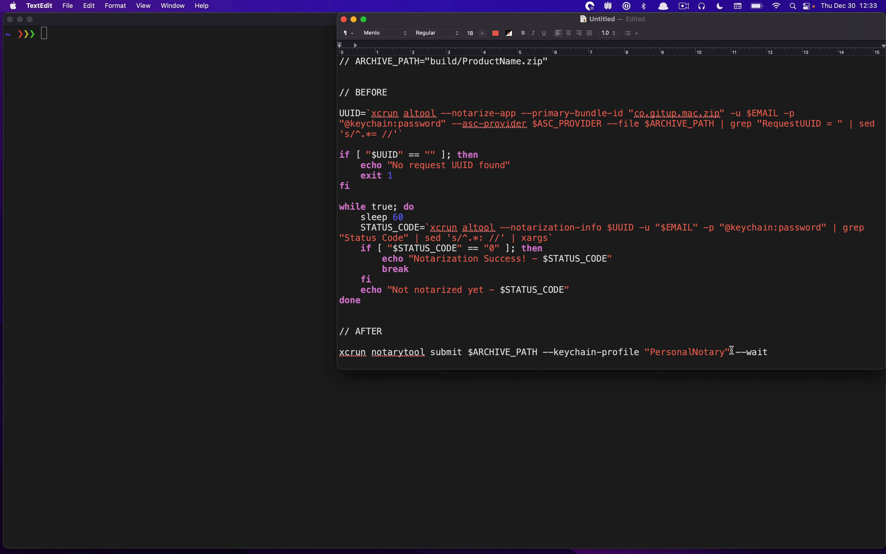
left_click_drag(544, 351, 730, 351)
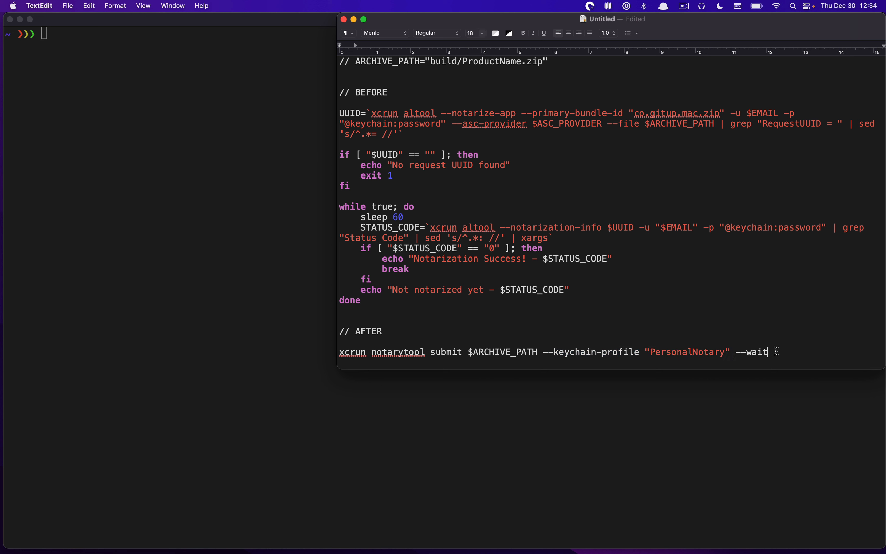
double_click(752, 351)
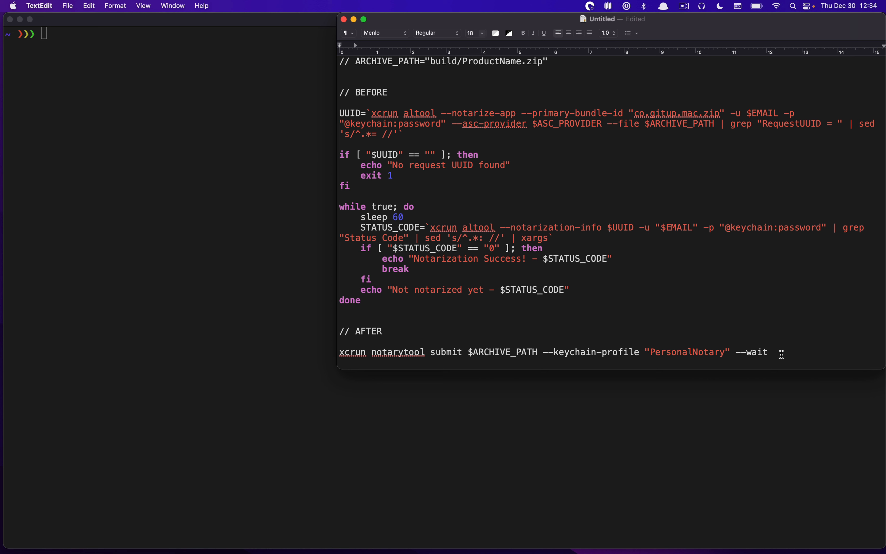
mouse_move(769, 354)
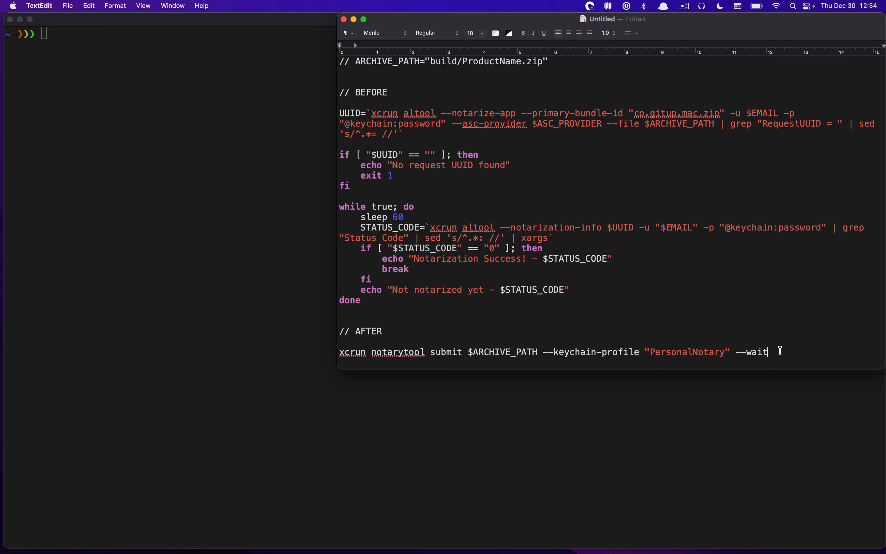
mouse_move(243, 205)
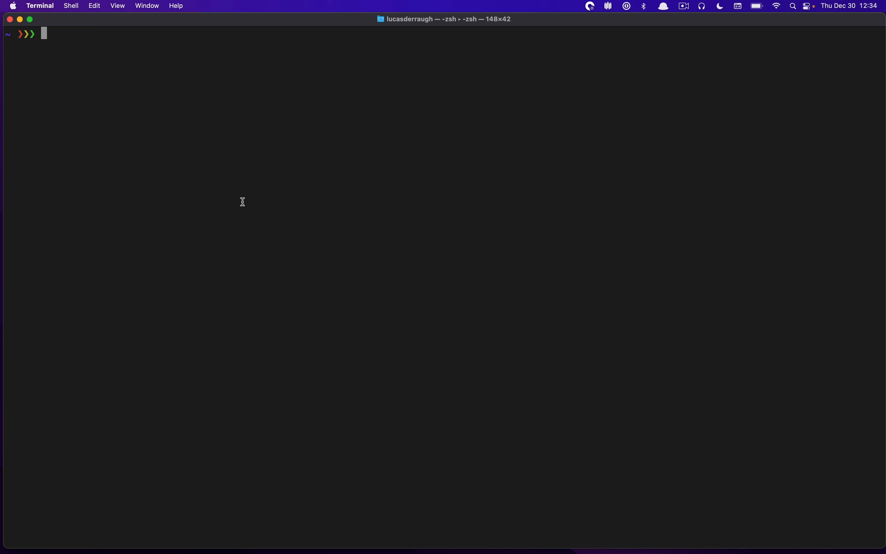
- Run xcrun altool --list-providers -u with the Apple ID to list the account's providers and team ID
type("xcrun altool --list")
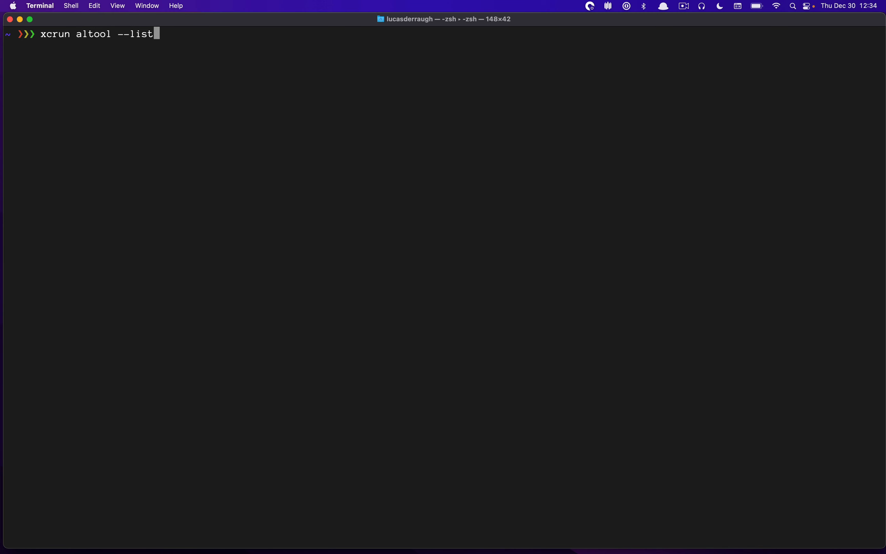
type("-provi")
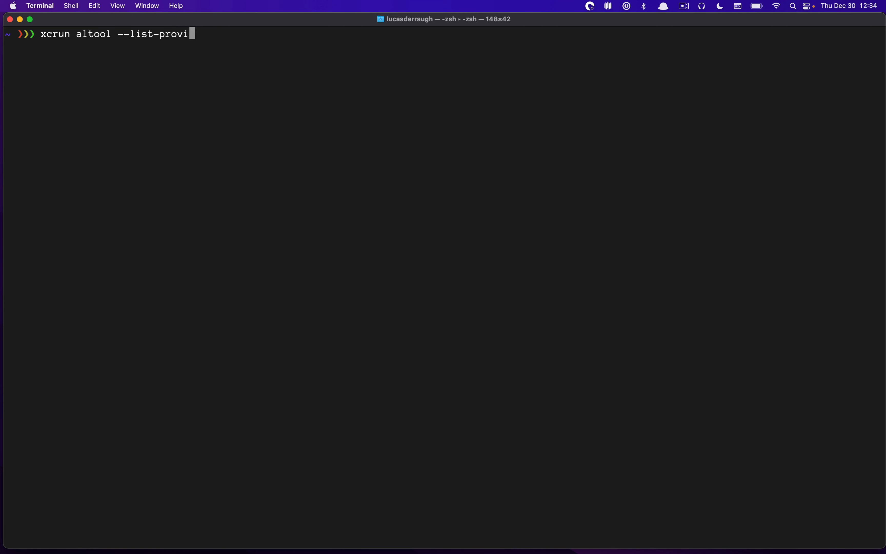
type("ders --")
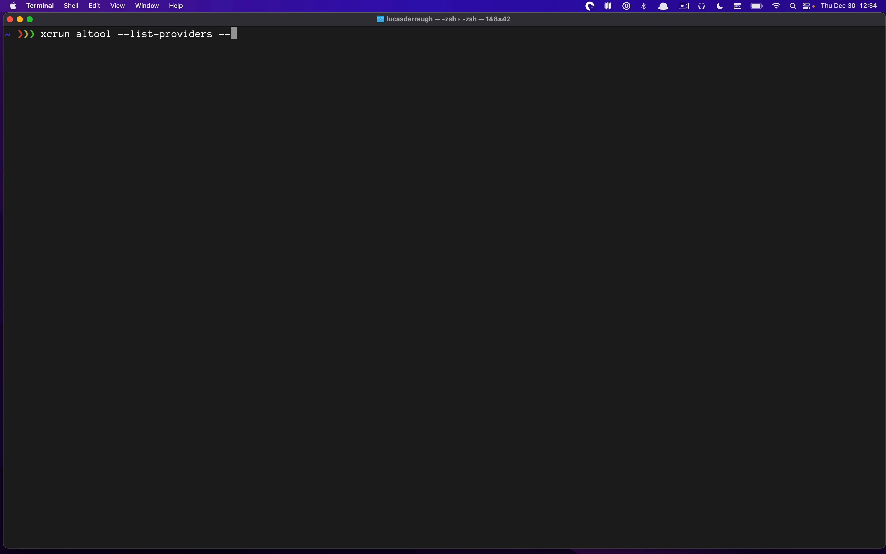
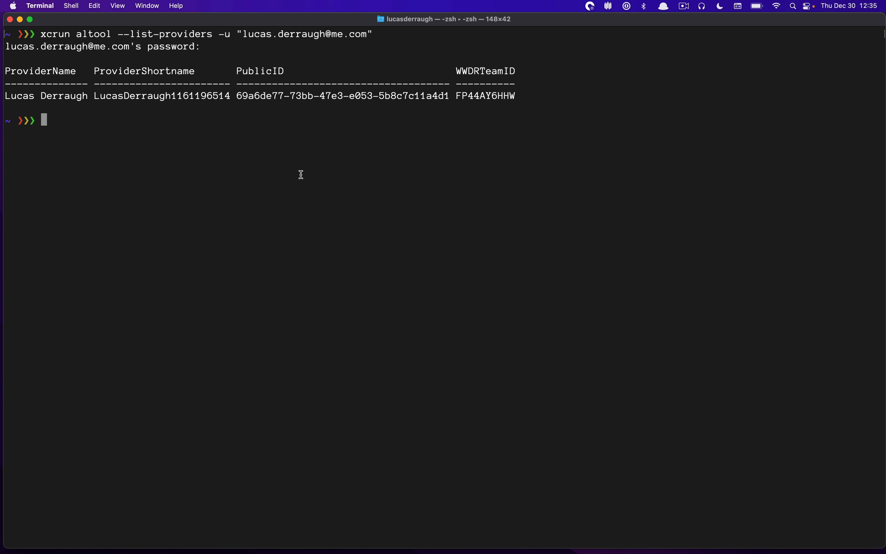
- Begin a new xcrun command at the fresh prompt below the provider table
left_click_drag(458, 95, 515, 96)
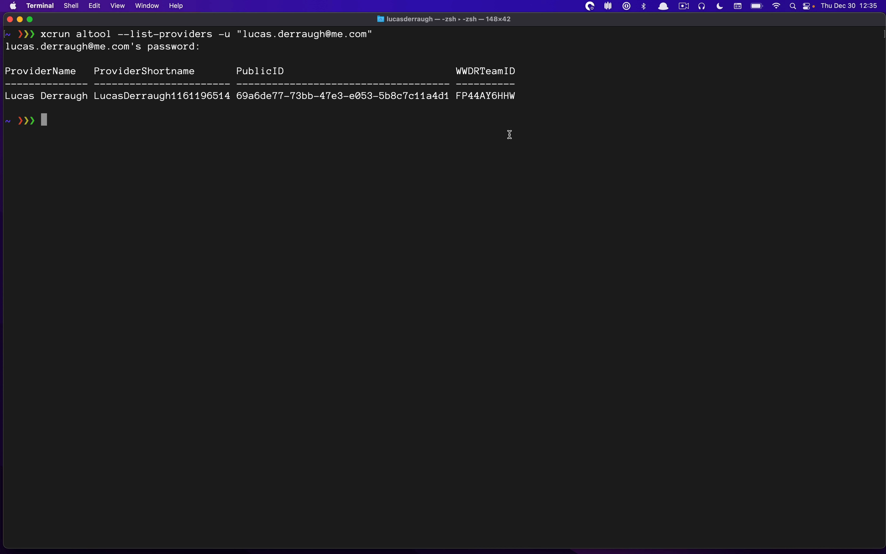
mouse_move(461, 159)
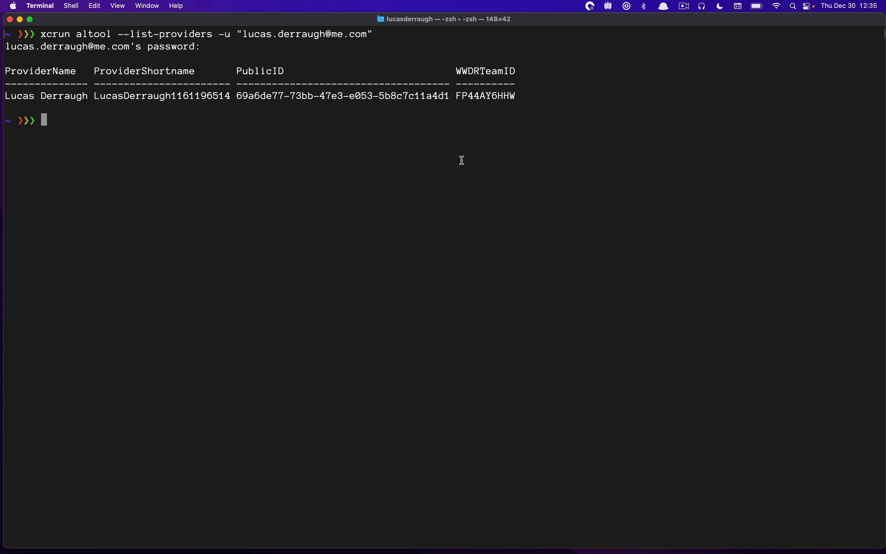
type("xcru")
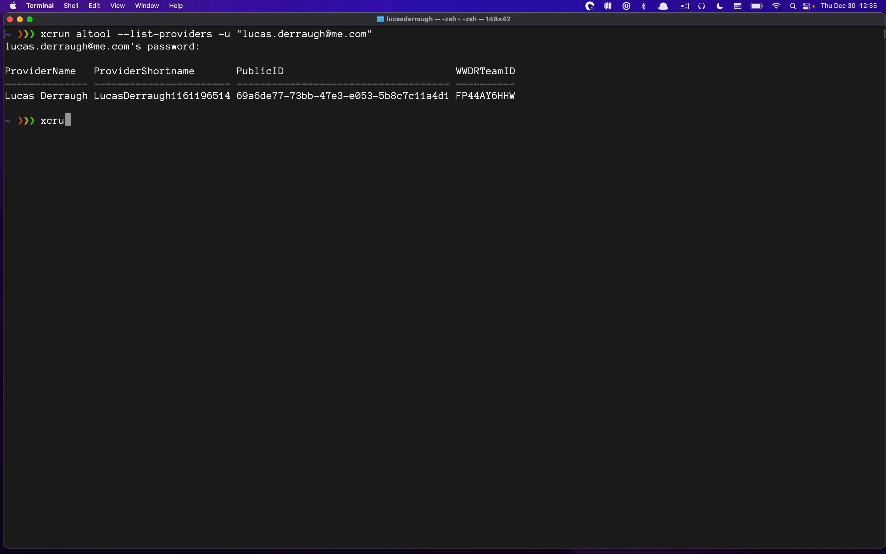
- Show notarytool's help and pick out the store-credentials subcommand
type("n n")
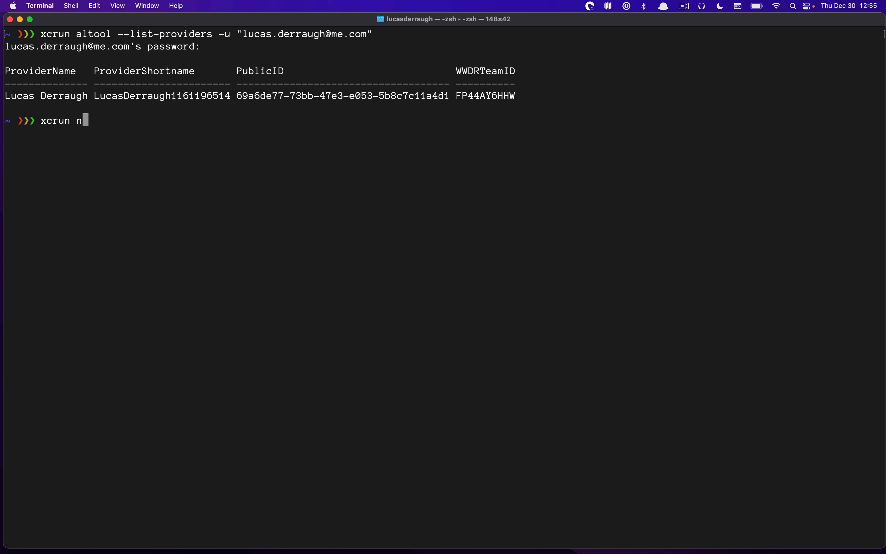
type("otarytool -h")
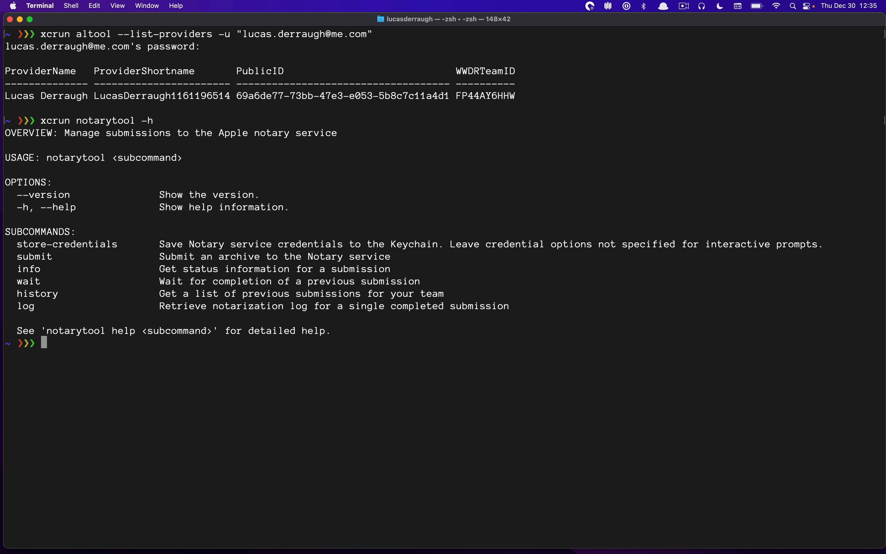
mouse_move(226, 219)
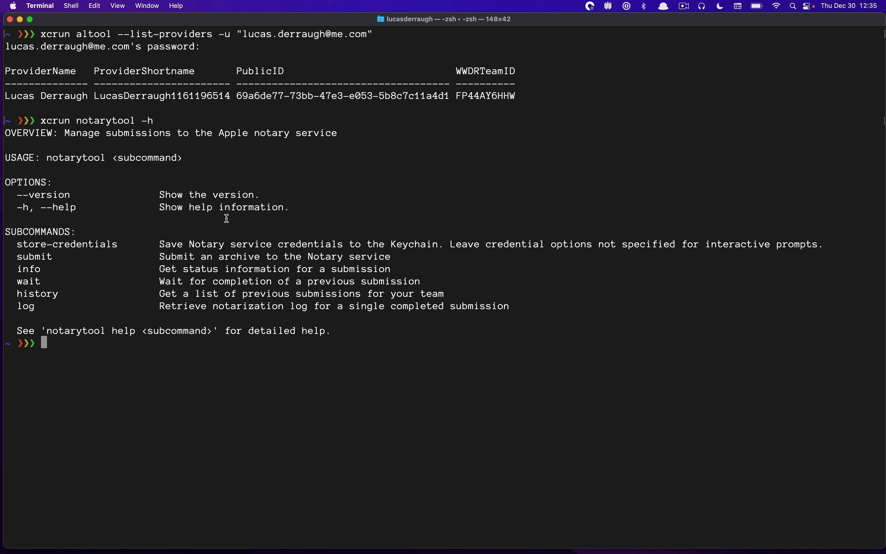
mouse_move(115, 243)
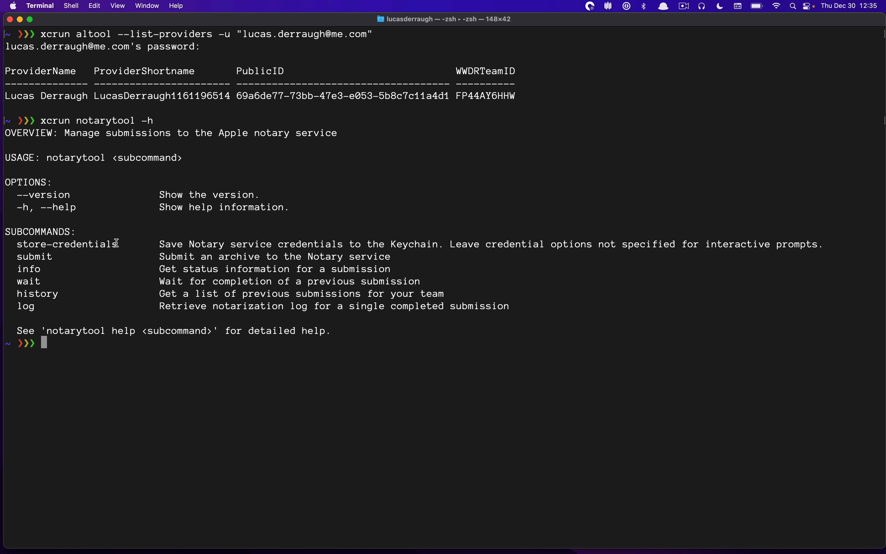
double_click(67, 244)
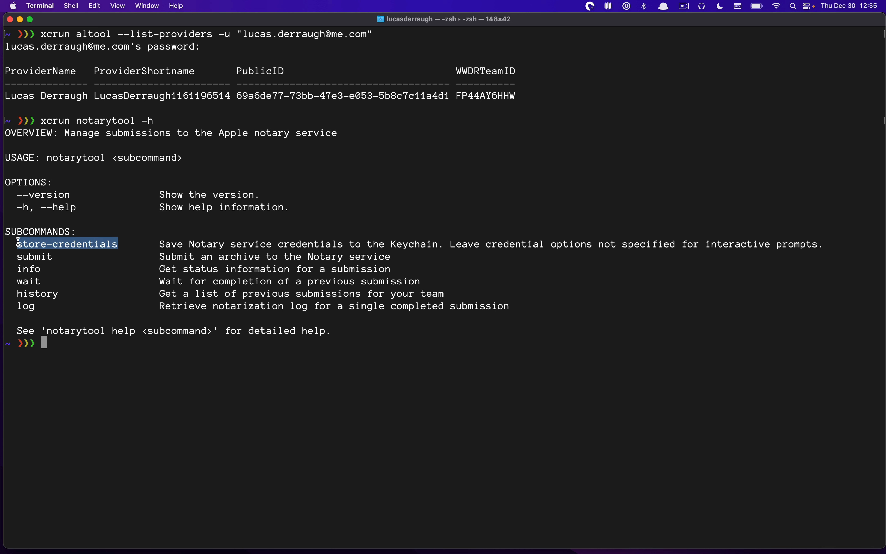
mouse_move(290, 293)
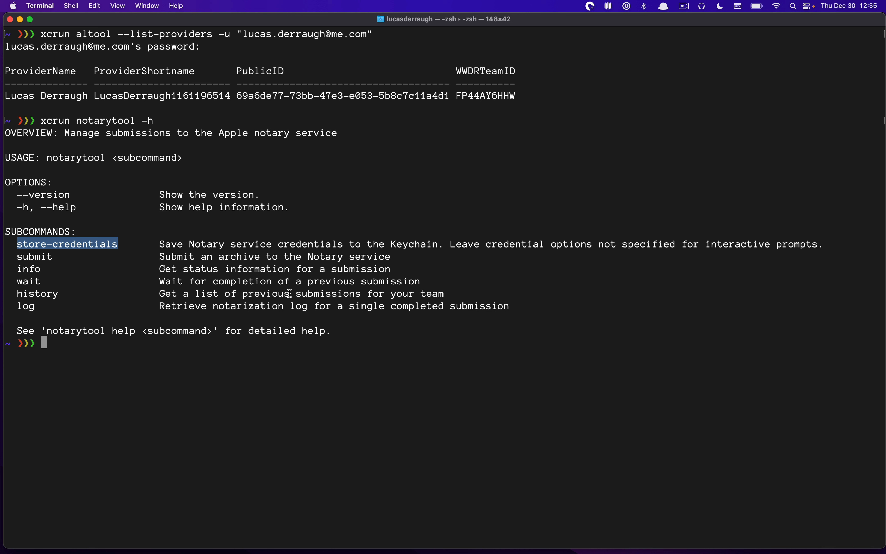
- Run store-credentials, cancel its prompt with Ctrl-C, view its -h options and retype the command
type("xcrun notarytool store")
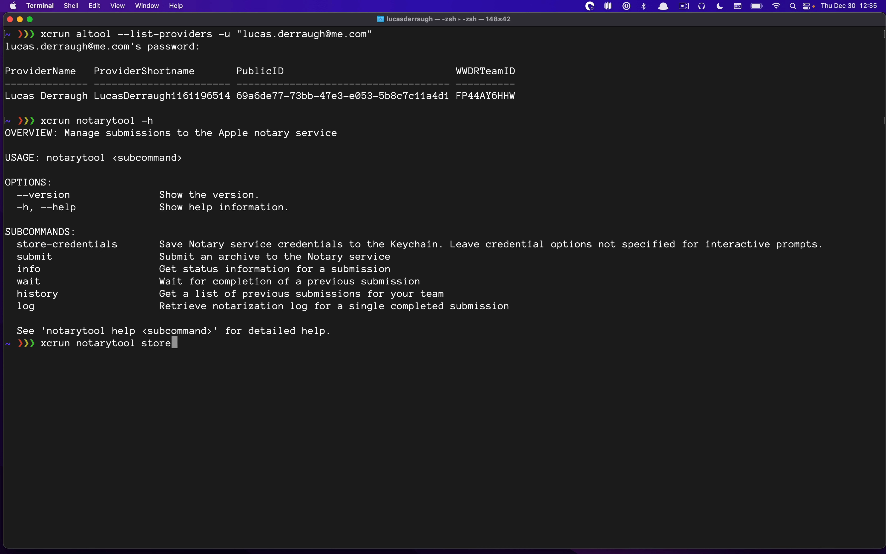
type("-credentials")
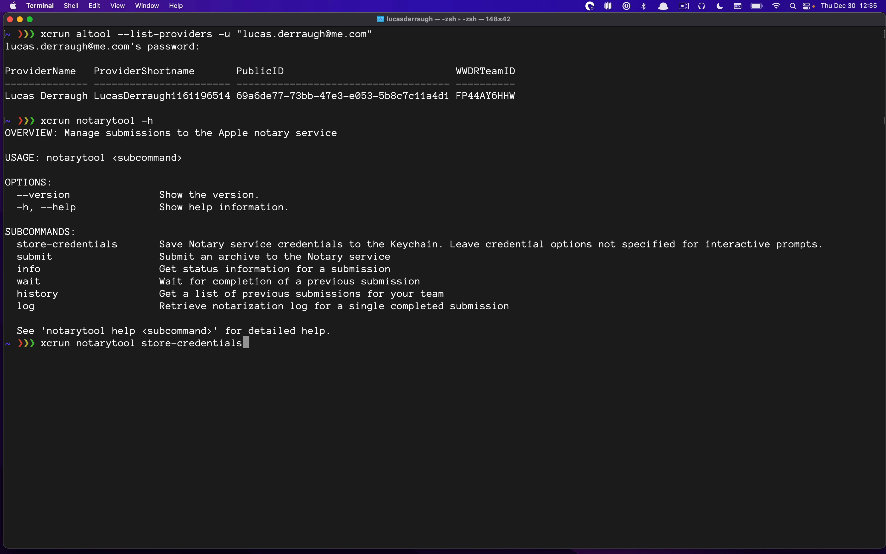
key("enter")
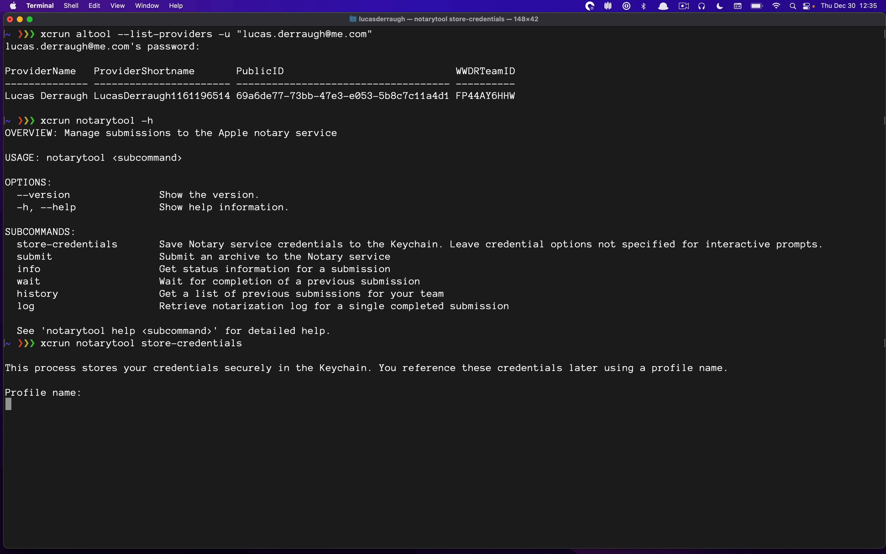
key("ctrl+c")
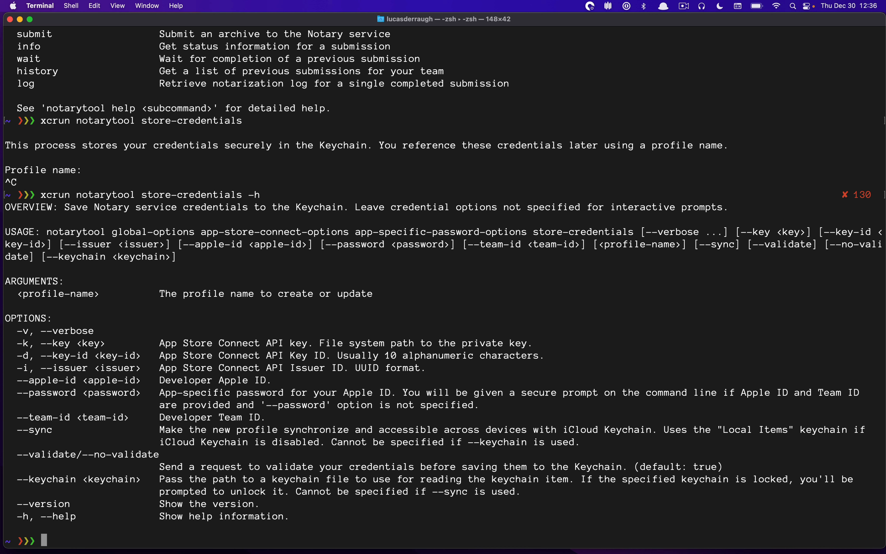
mouse_move(93, 353)
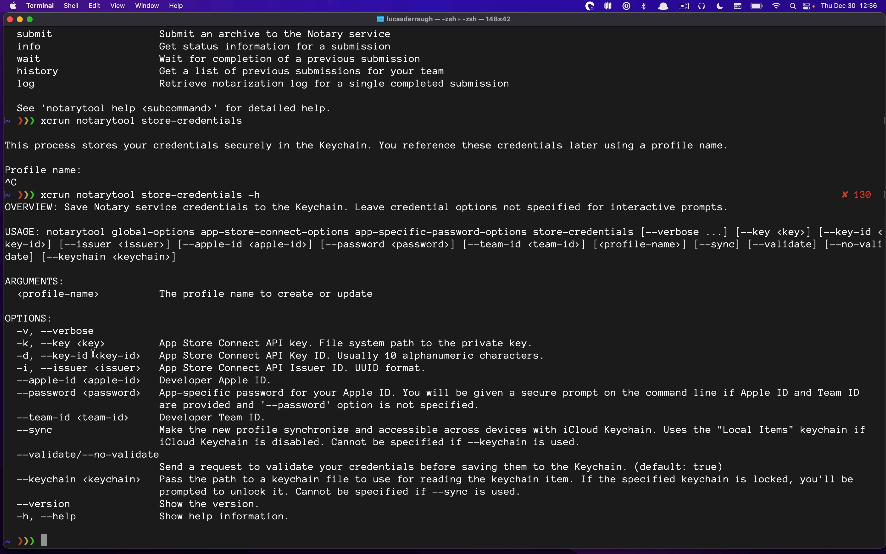
mouse_move(149, 365)
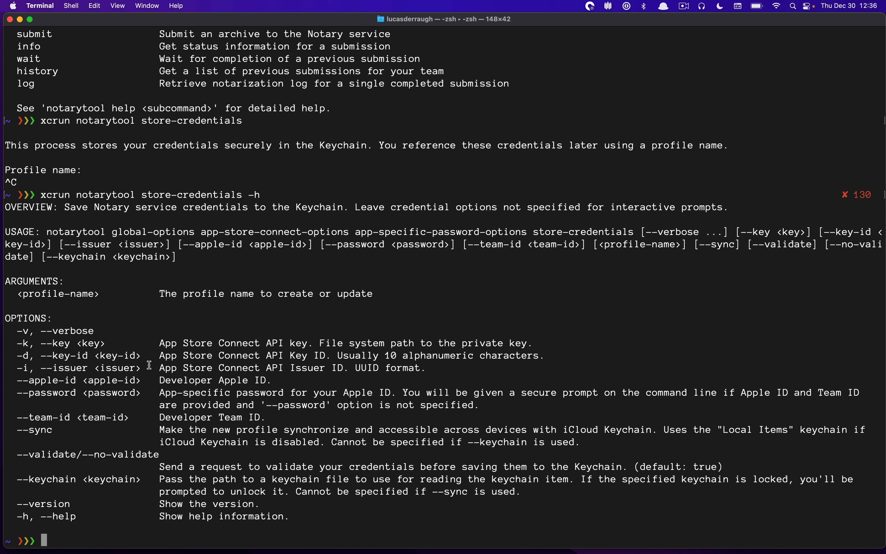
mouse_move(207, 366)
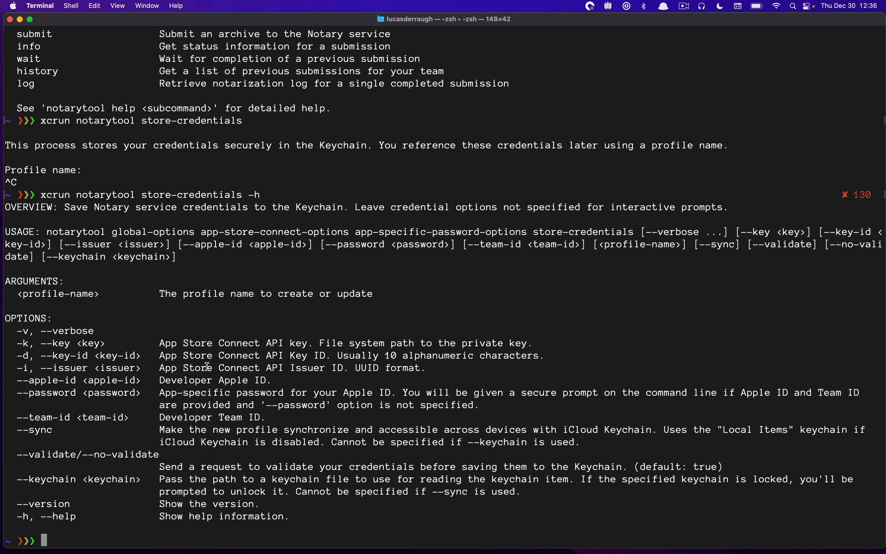
mouse_move(267, 374)
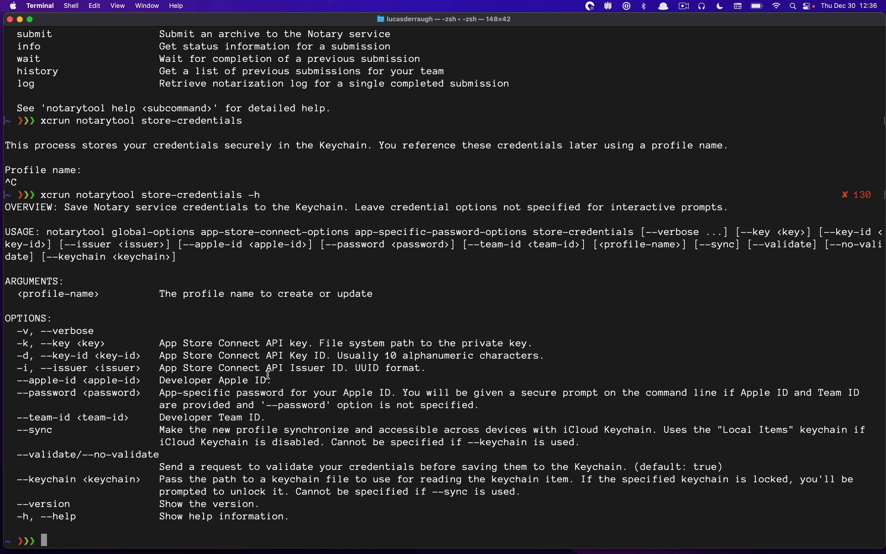
type("xcrun notarytool store-credentials")
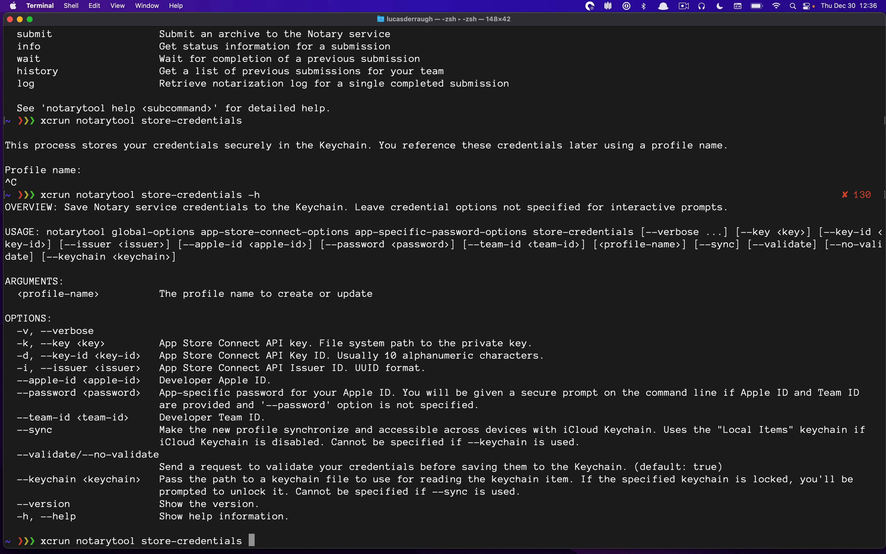
type("--appl")
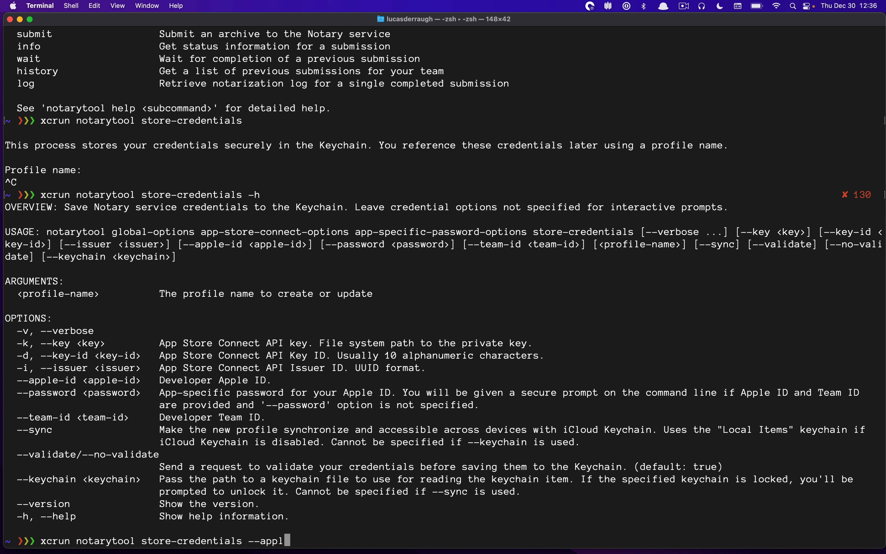
type("e-id")
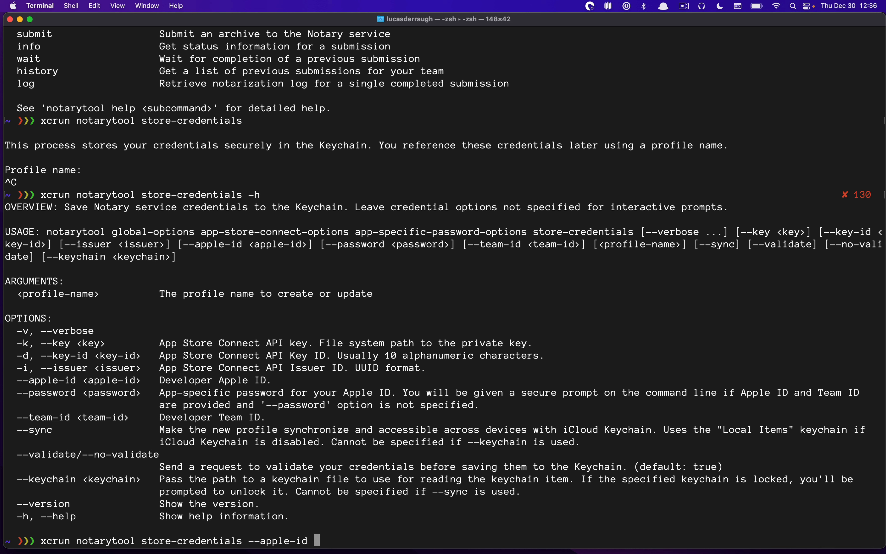
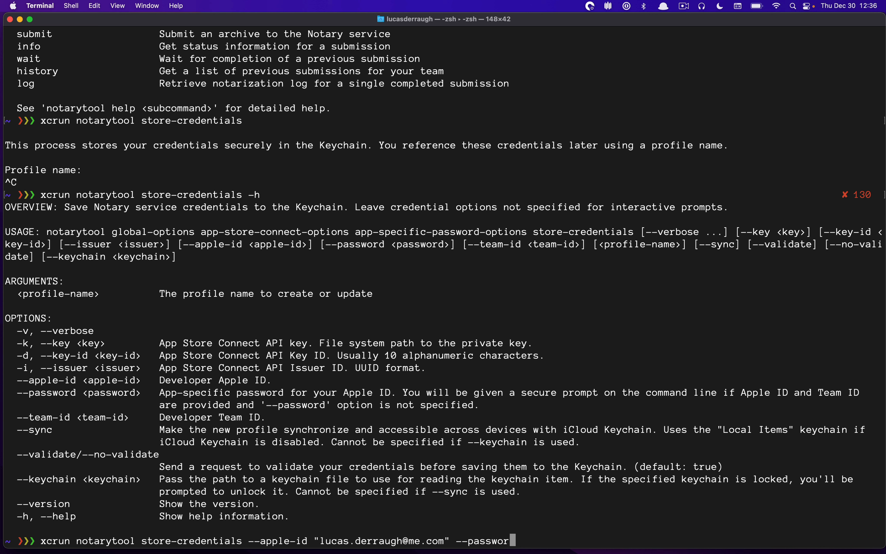
type("\"")
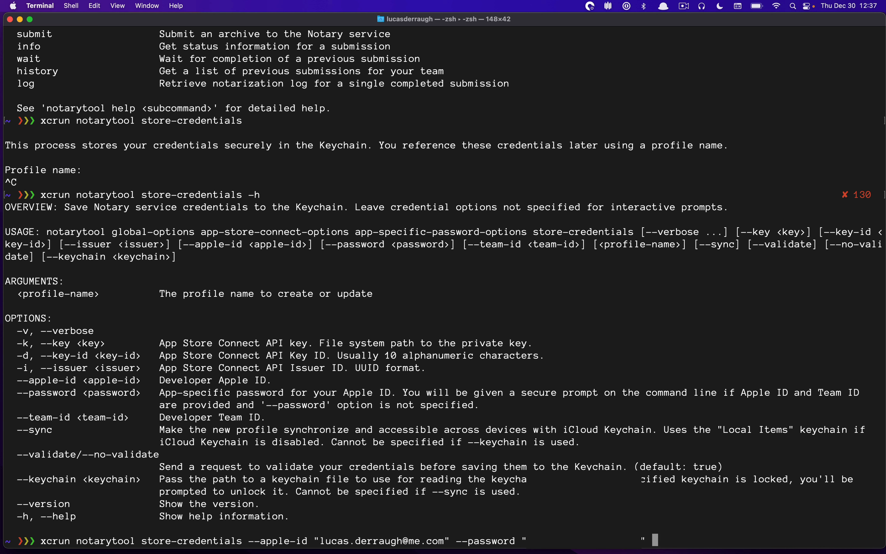
type("--team-")
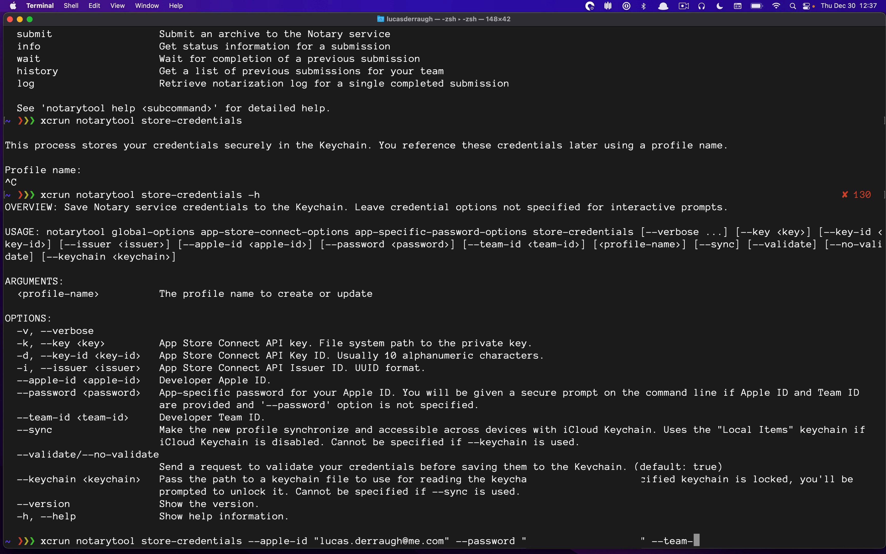
scroll("down", 3)
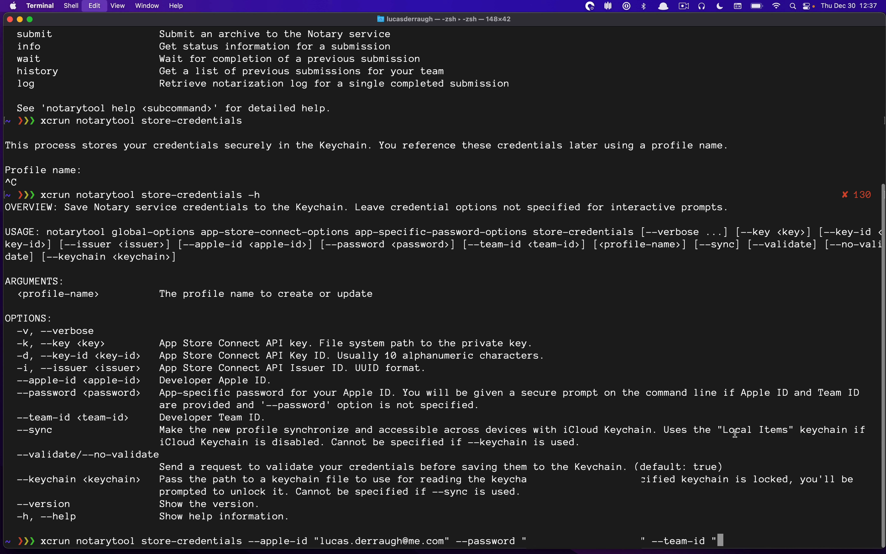
type("FP44AY6HHW\"")
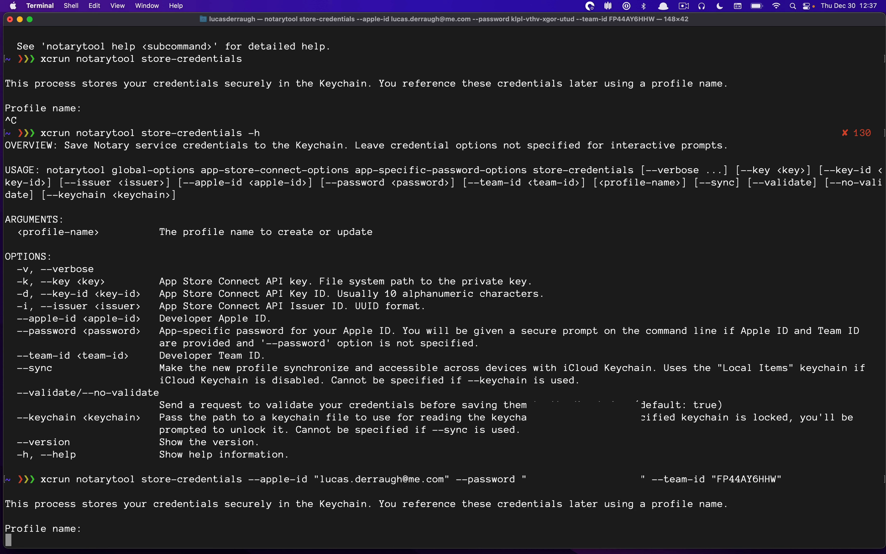
- Name the profile TestProfile so notarytool validates and saves the credentials to the Keychain
type("T")
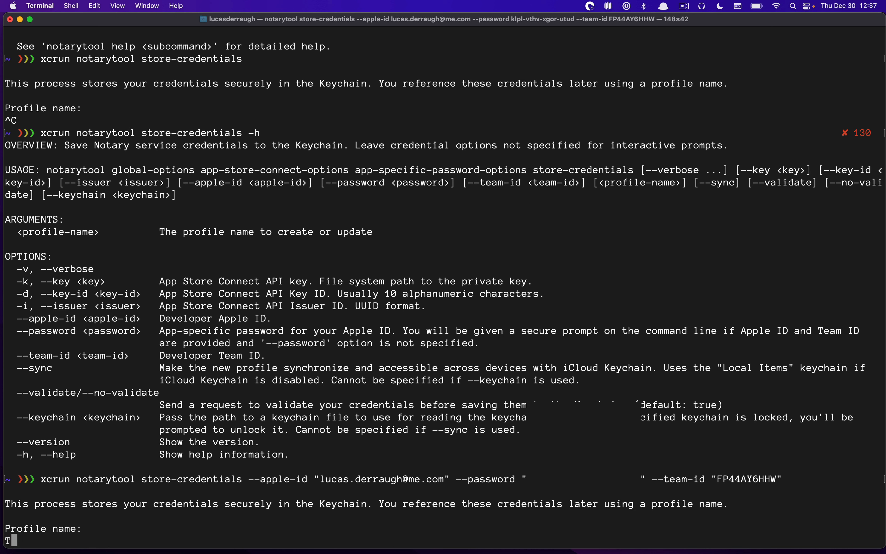
type("est")
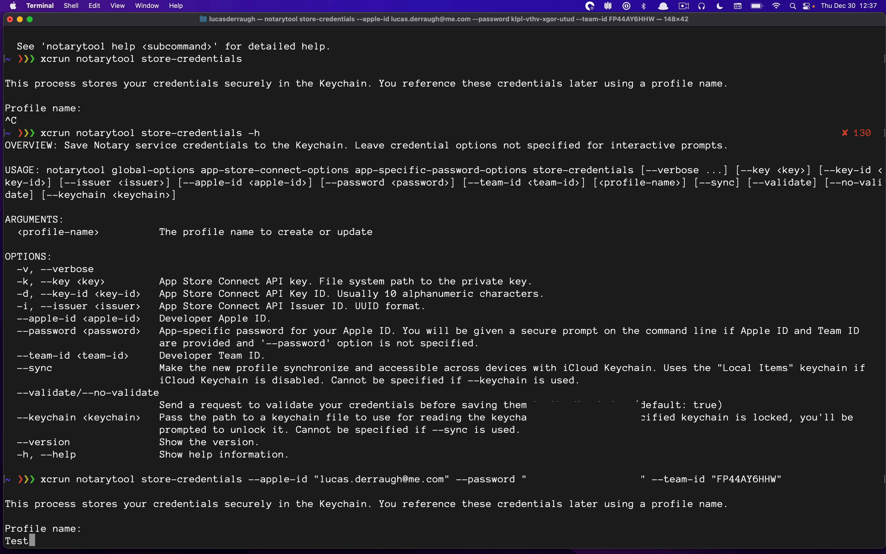
type("Prof")
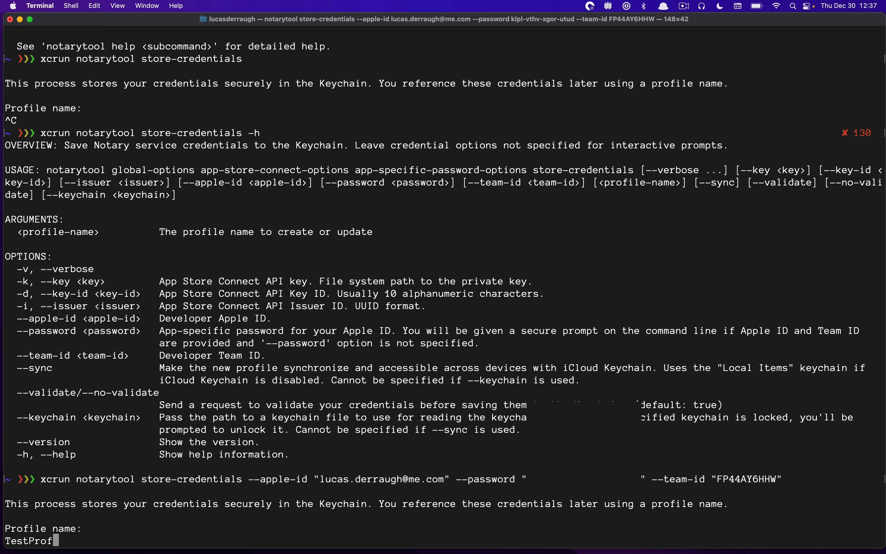
type("ile")
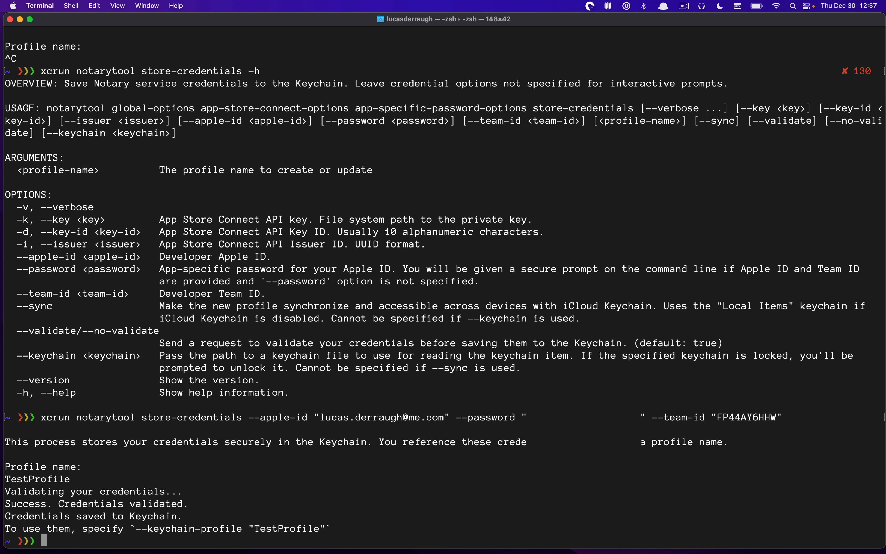
mouse_move(159, 501)
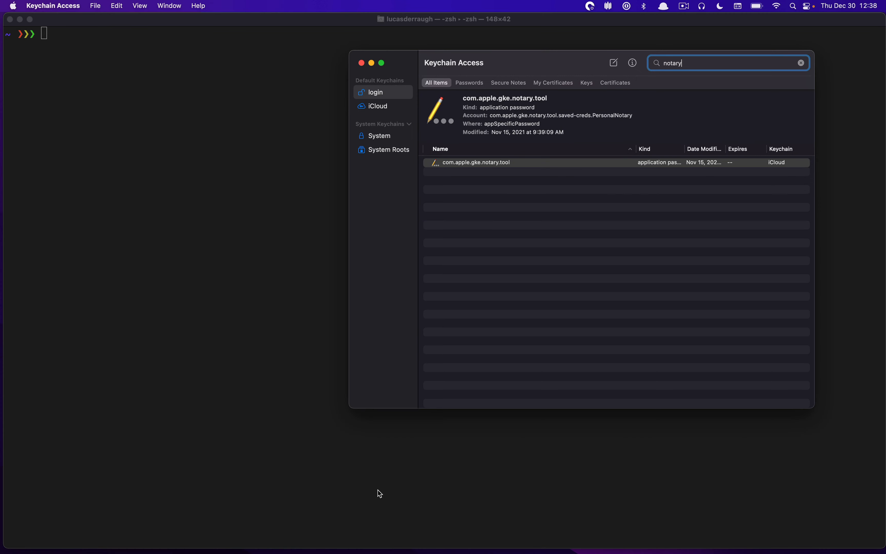
- Search Keychain Access for notary and inspect today's entry with account saved-creds.TestProfile
key("backspace")
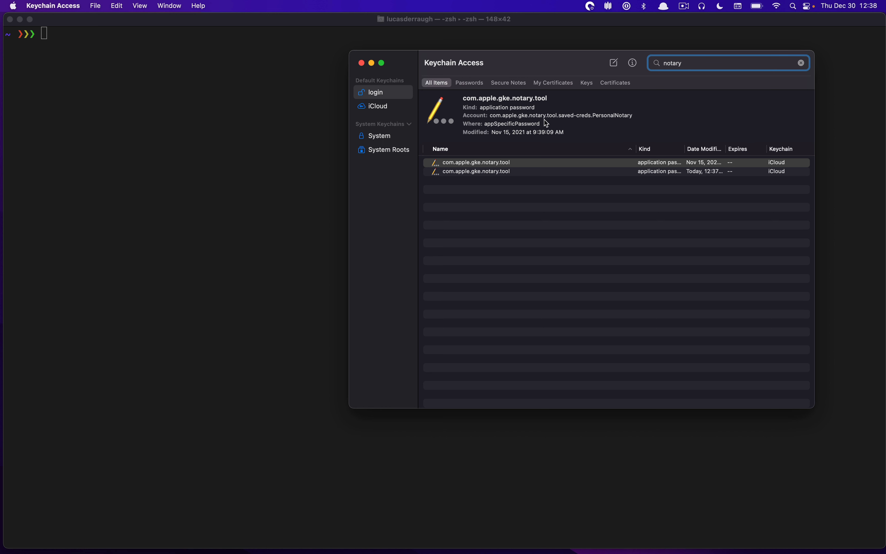
mouse_move(509, 117)
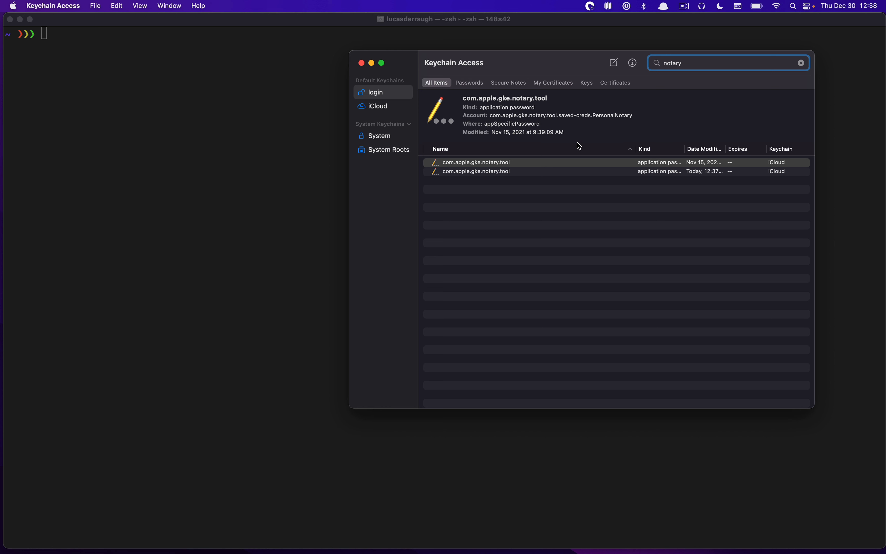
mouse_move(538, 122)
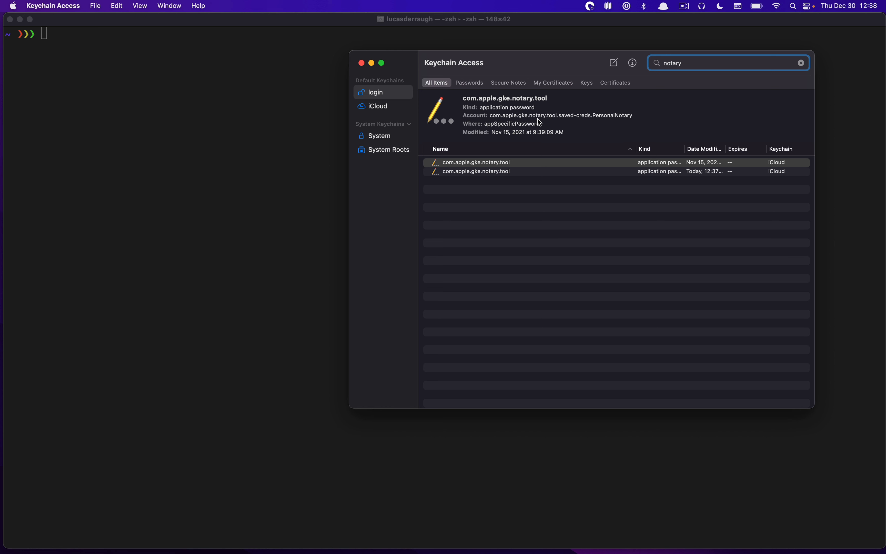
mouse_move(610, 122)
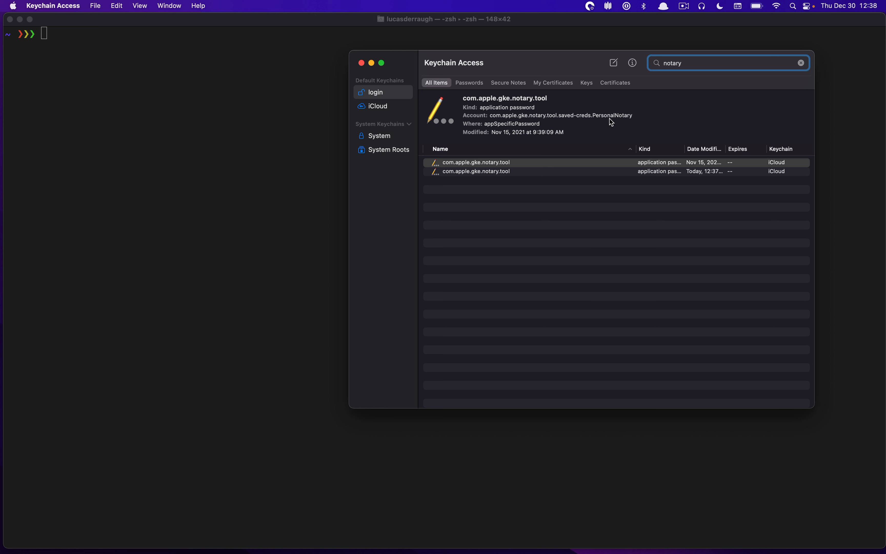
double_click(611, 115)
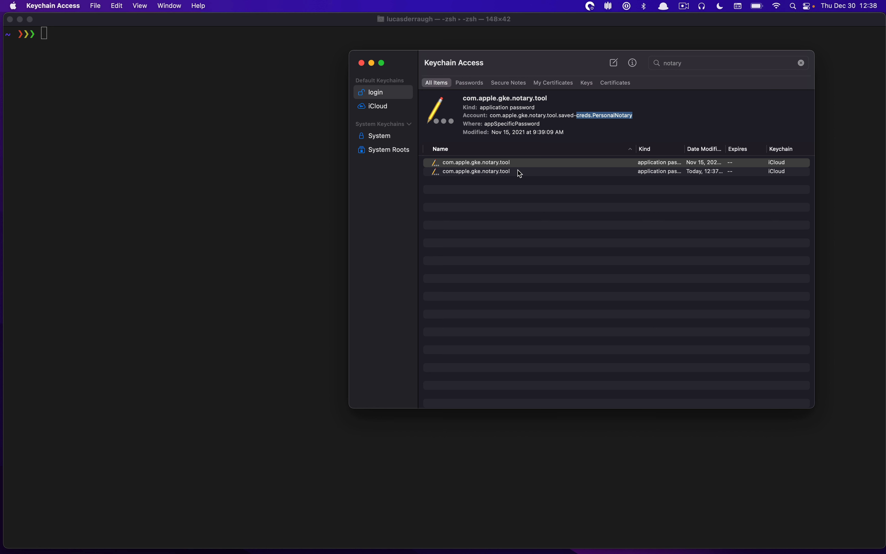
left_click(477, 171)
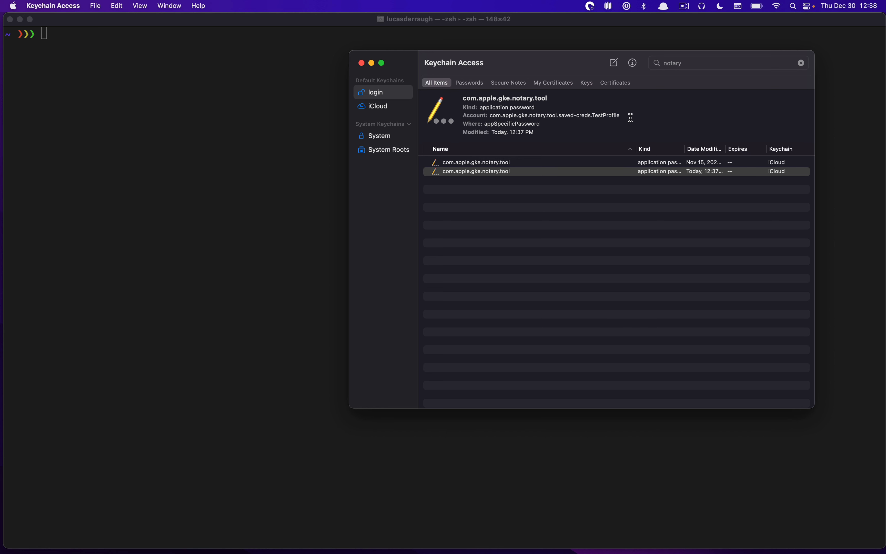
mouse_move(602, 142)
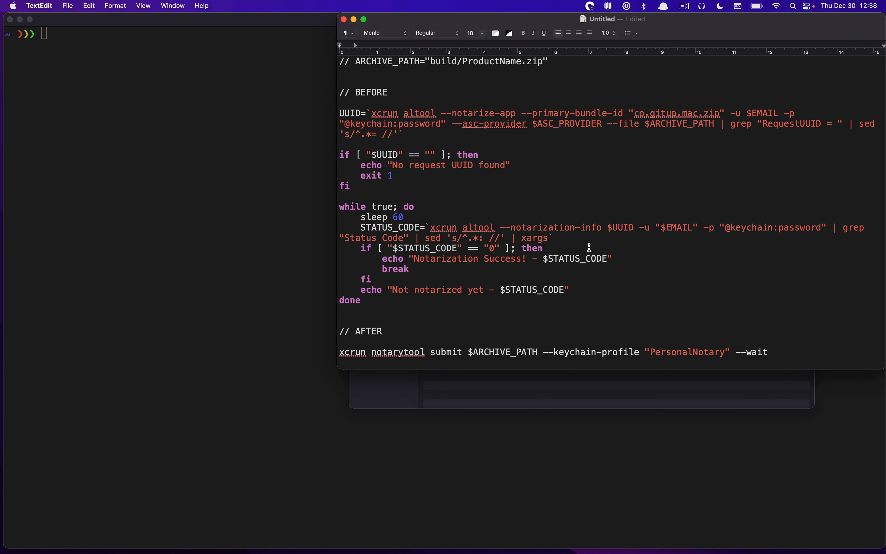
- Select and copy the whole xcrun notarytool submit line using the PersonalNotary profile
triple_click(553, 351)
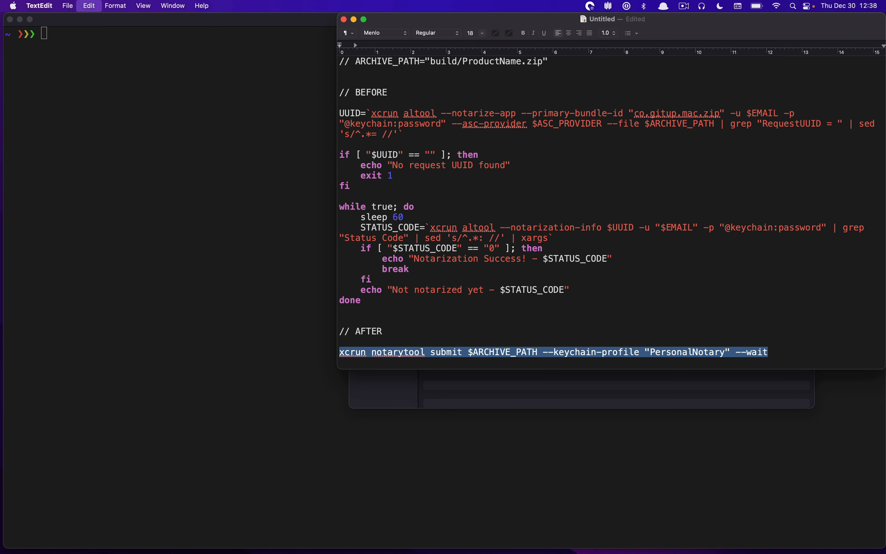
mouse_move(220, 242)
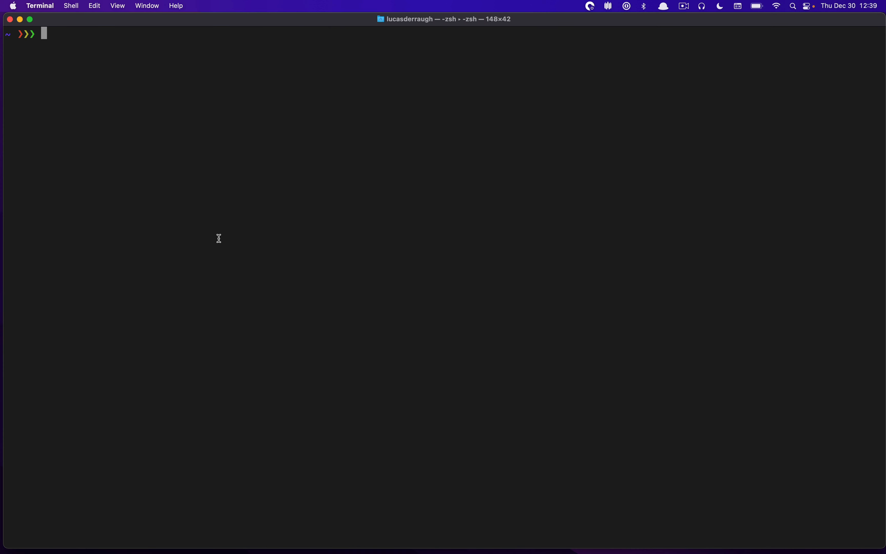
- Paste notarytool submit $ARCHIVE_PATH --wait and change --keychain-profile to TestProfile
type("xcrun notarytool submit $ARCHIVE_PATH --keychain-profile \"PersonalNotary\" --wait")
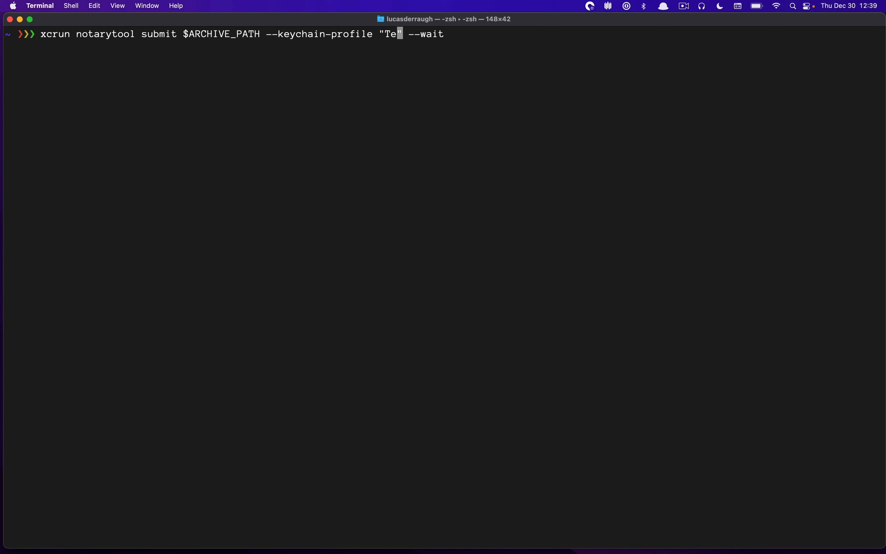
type("stProfile")
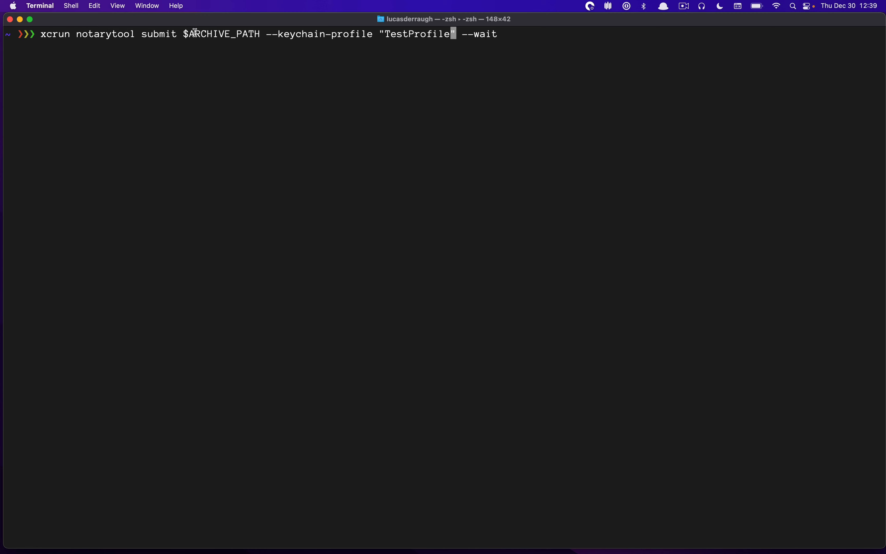
mouse_move(153, 34)
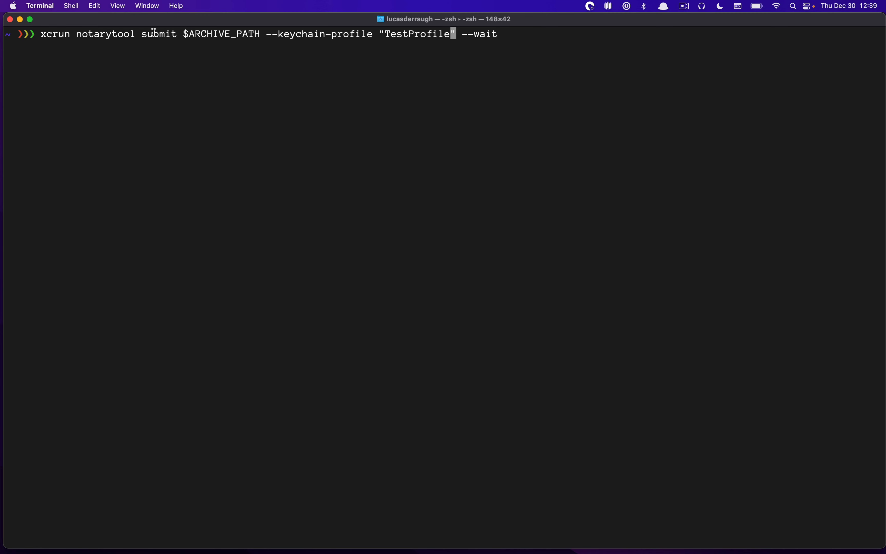
double_click(221, 34)
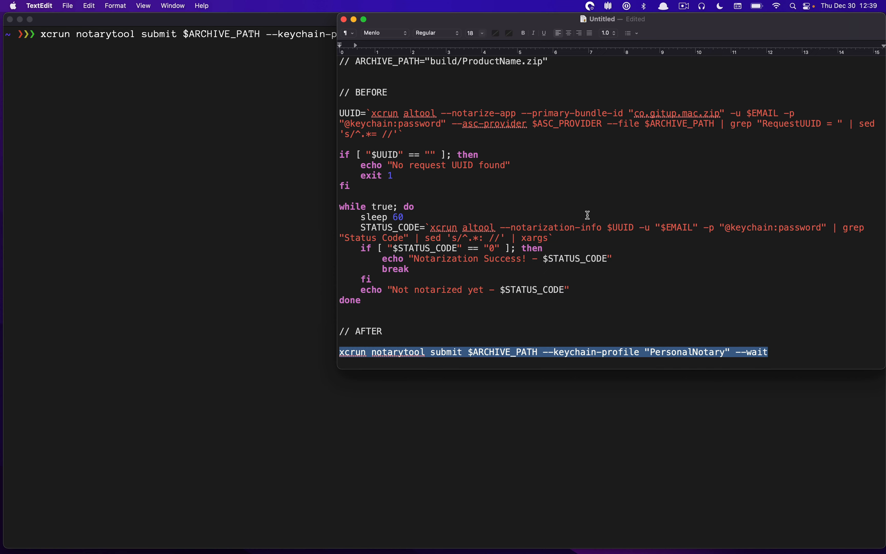
- Deselect the submit line and place the insertion point after the AFTER heading
left_click(594, 328)
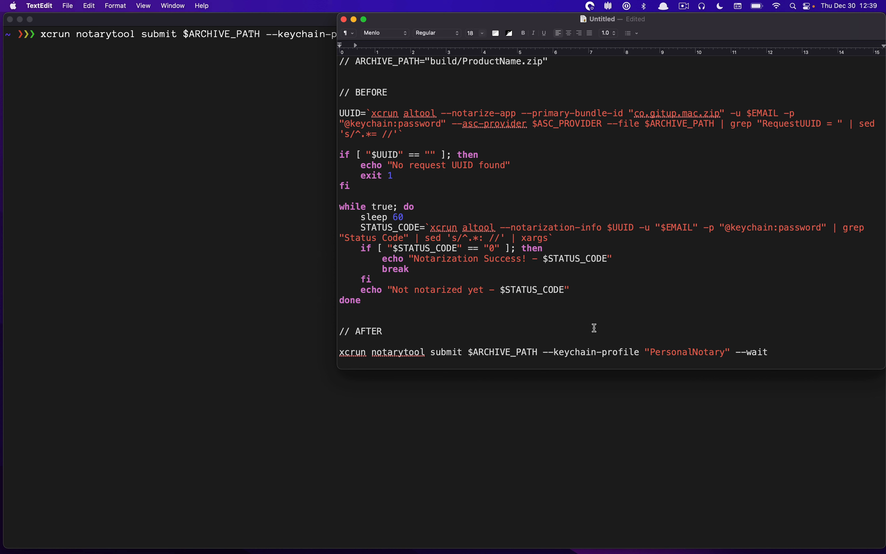
left_click(382, 331)
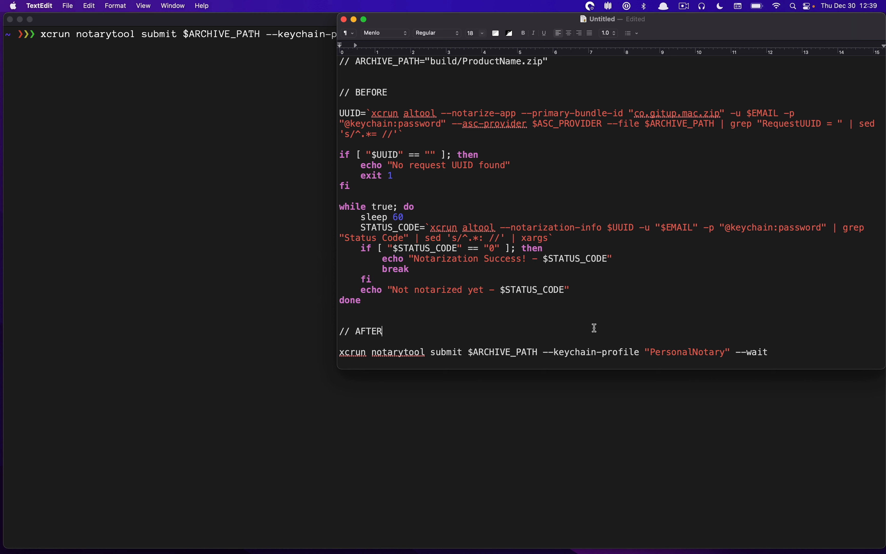